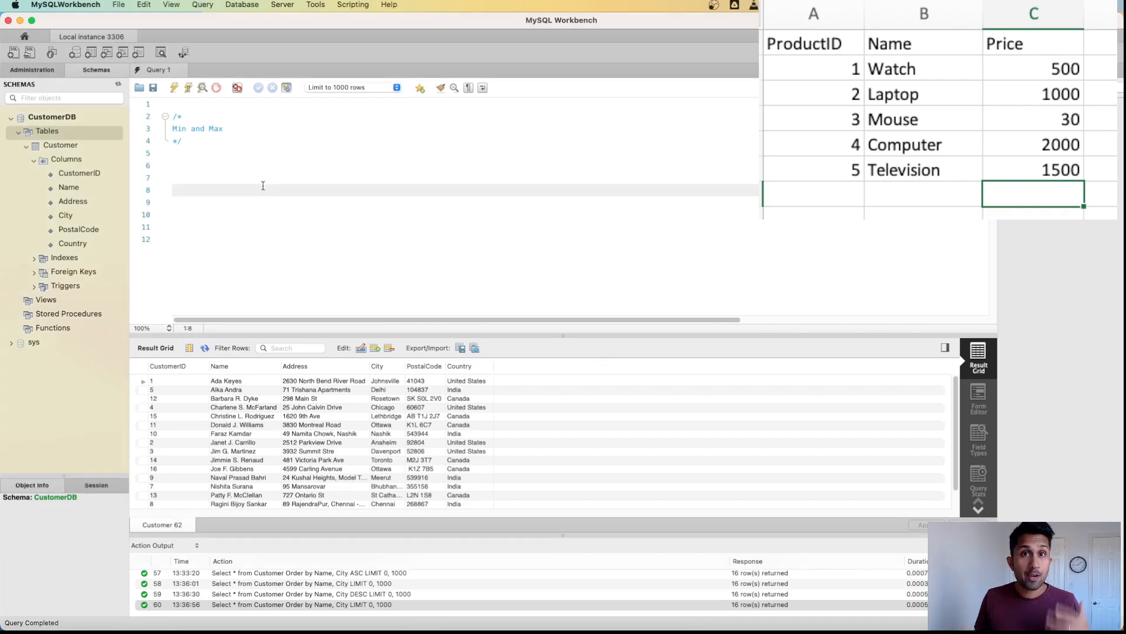
Write CREATE TABLE PRODUCT with ProductID INT as primary key
type("c")
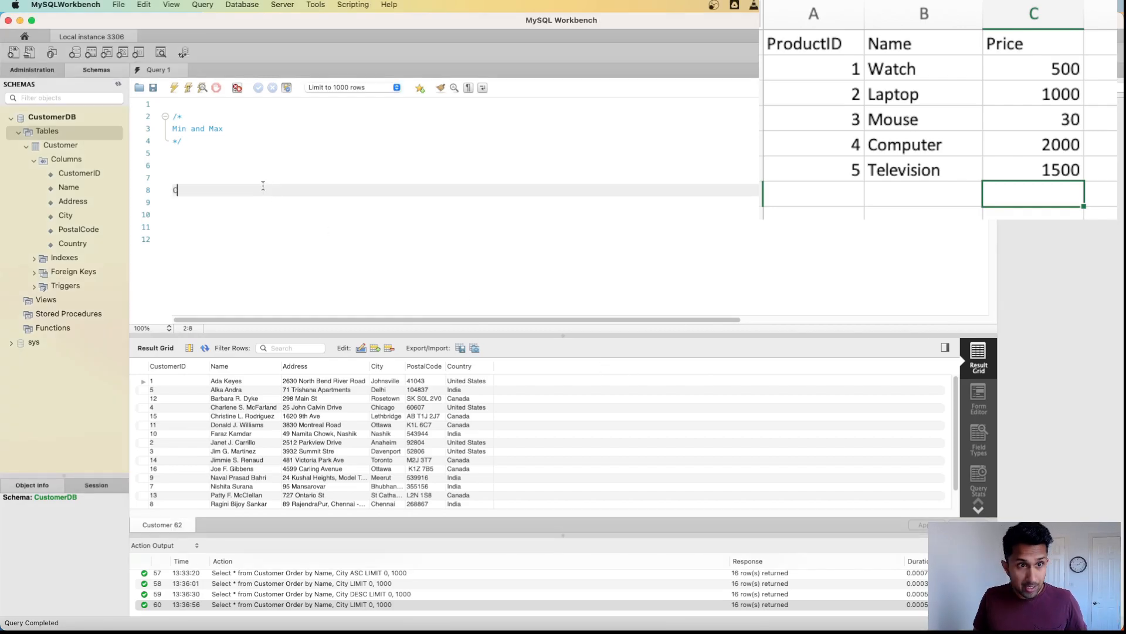
type("CREATE TA")
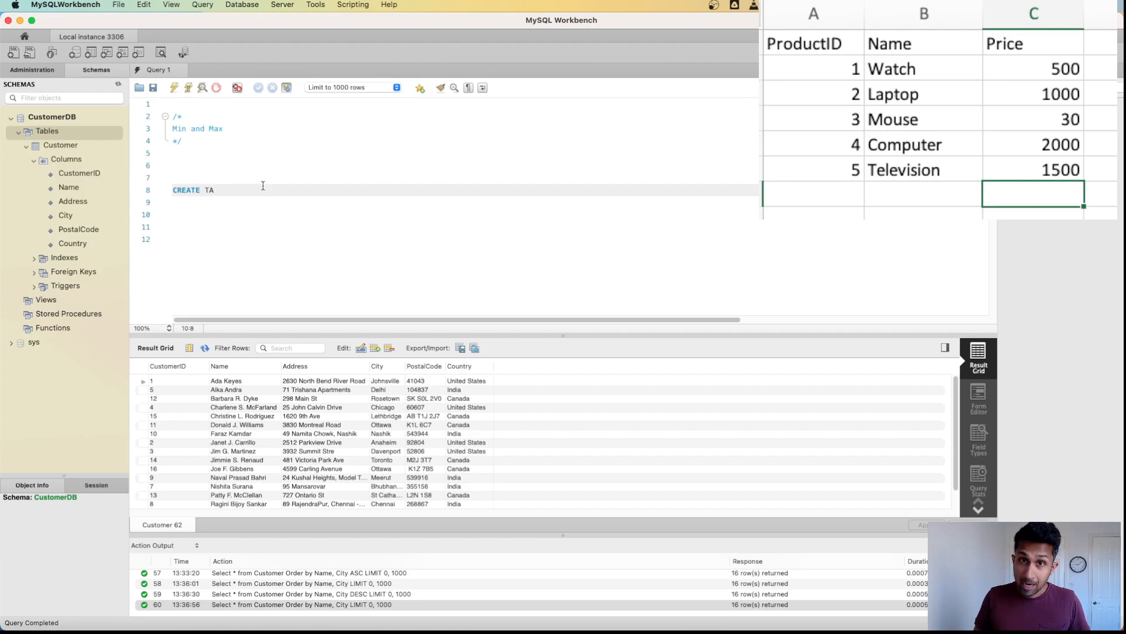
type("BLE")
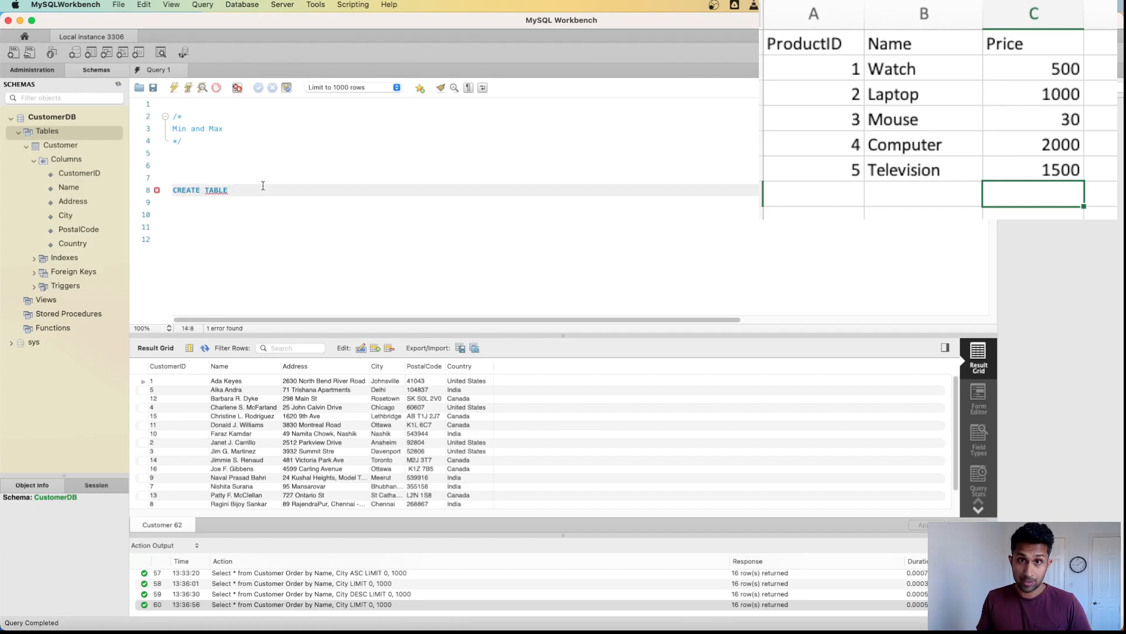
type("PRODUCT (")
left_click(461, 202)
type("ProductID")
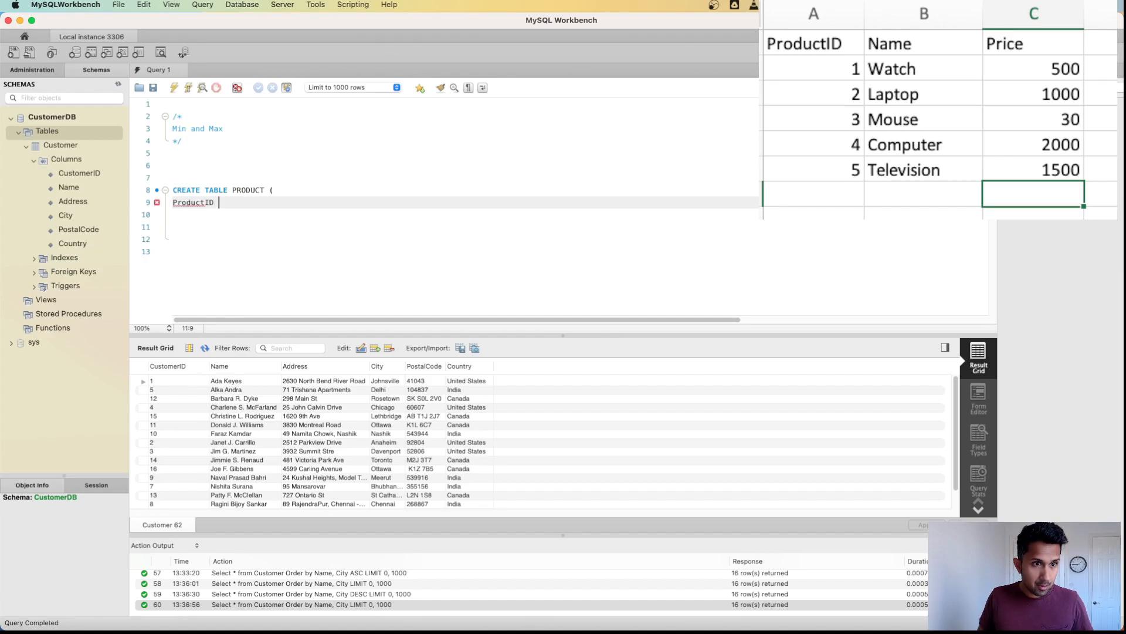
type("INT")
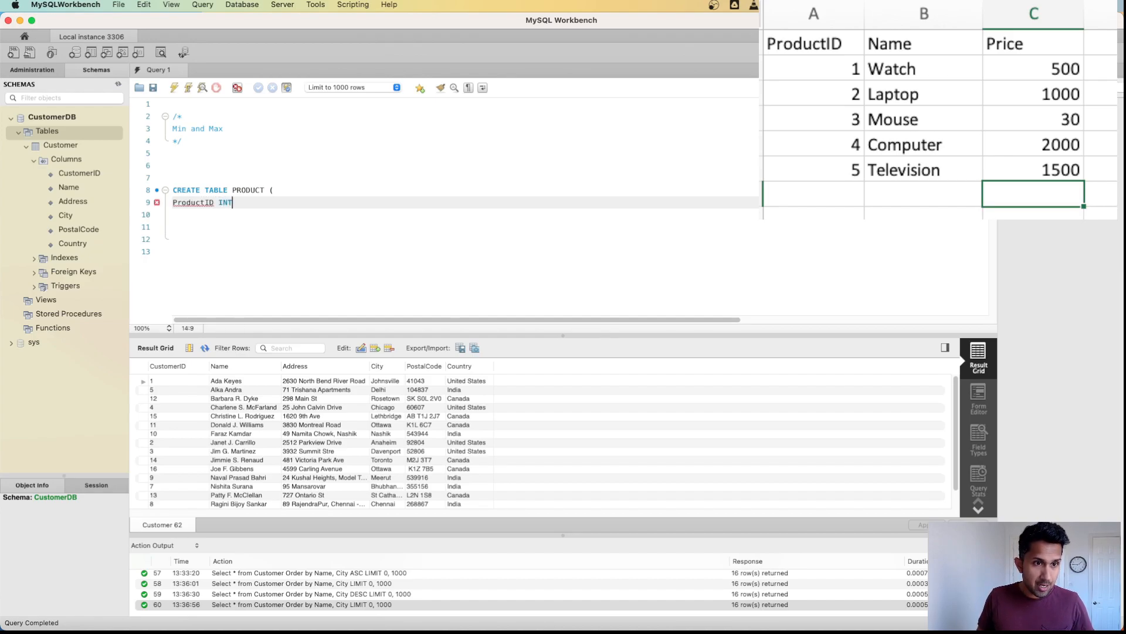
type("PRIMARY K")
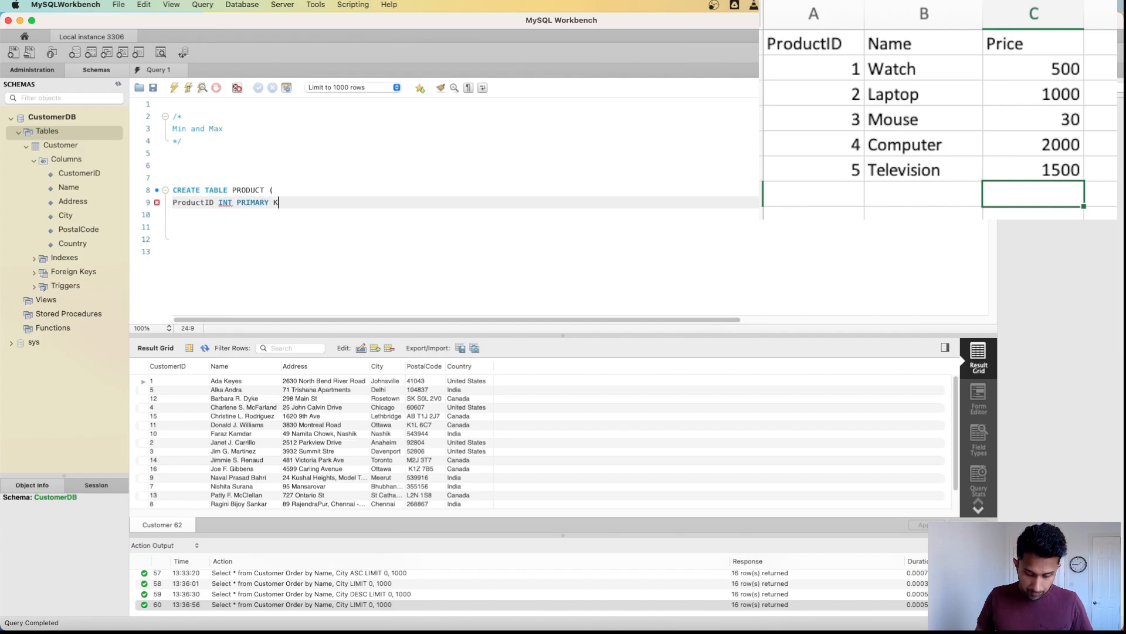
type("EY,")
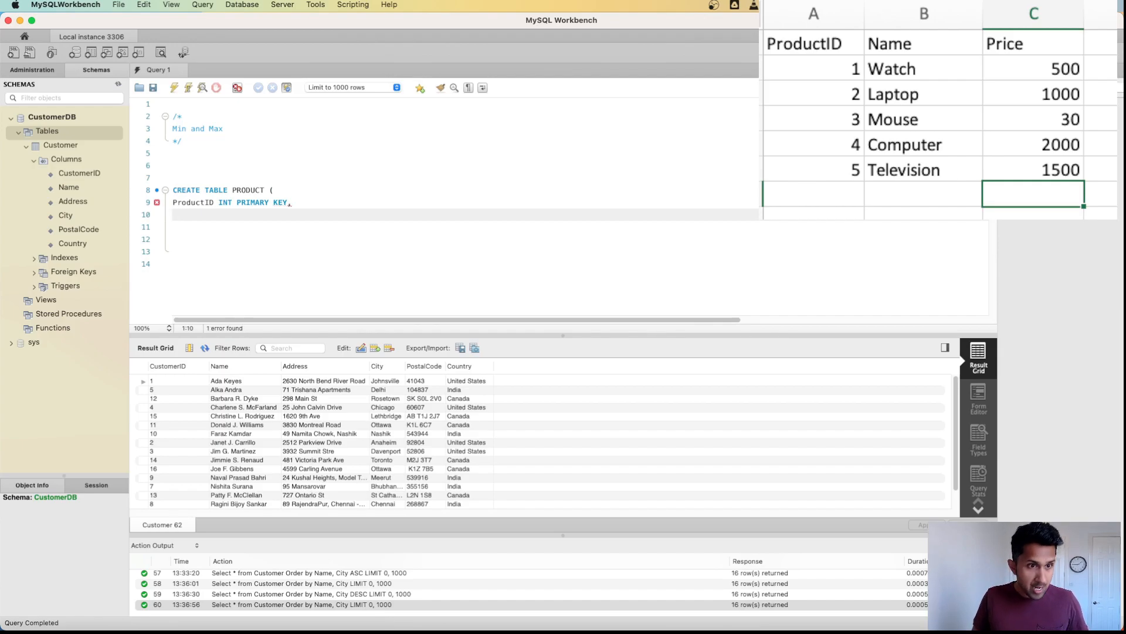
Add Name Varchar(50) and Price INT columns and close the statement
type("Name V")
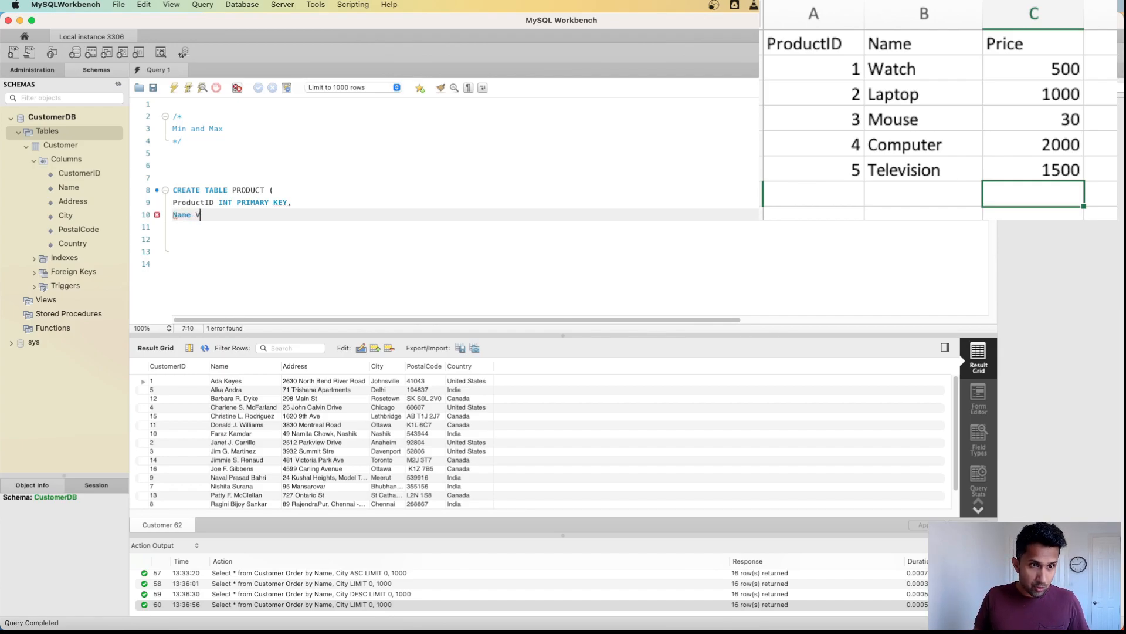
type("archar")
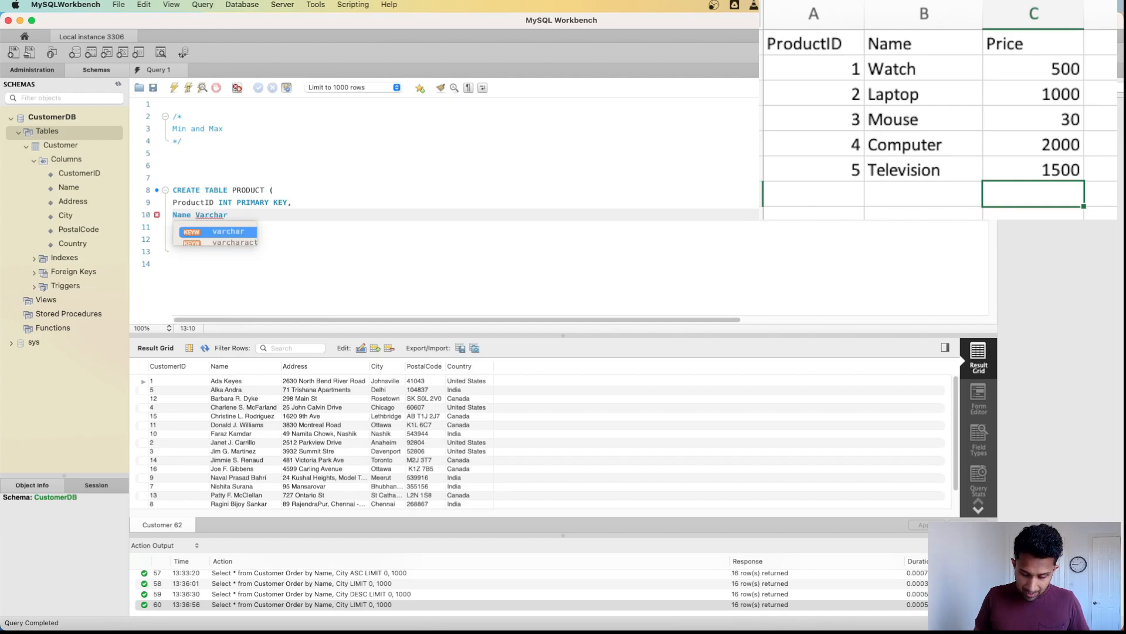
type("(50),")
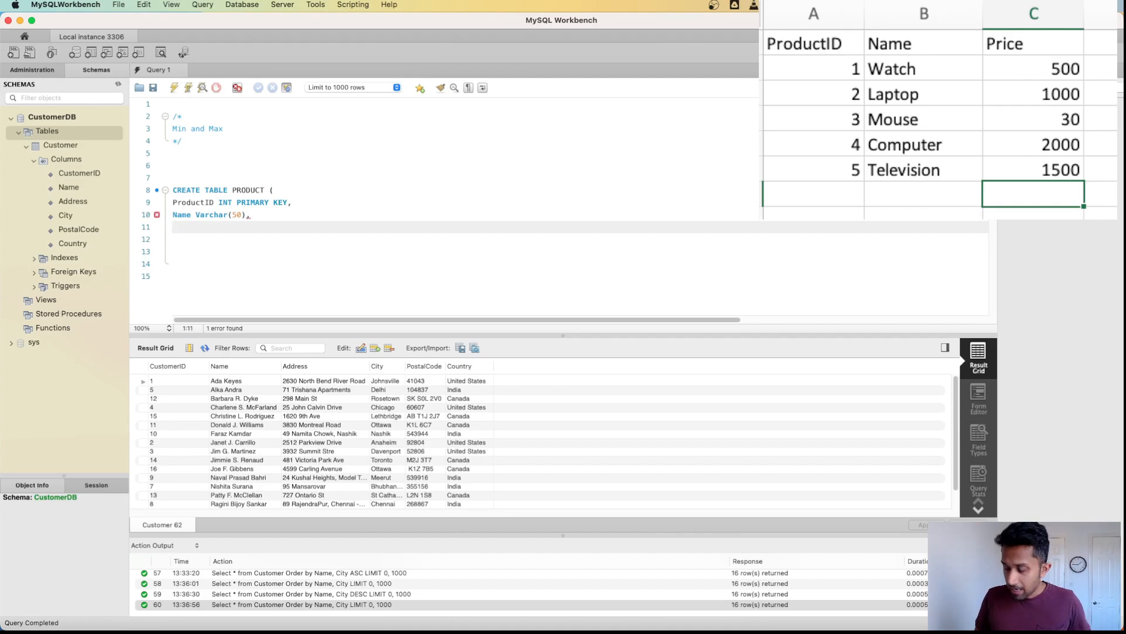
type("Price INT,")
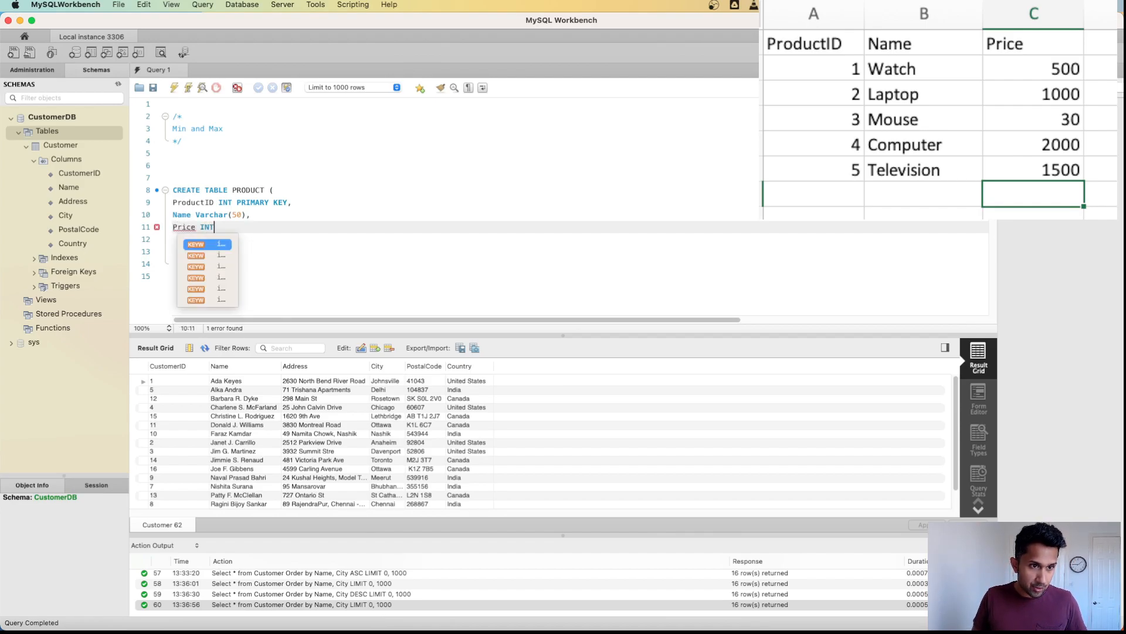
type(")")
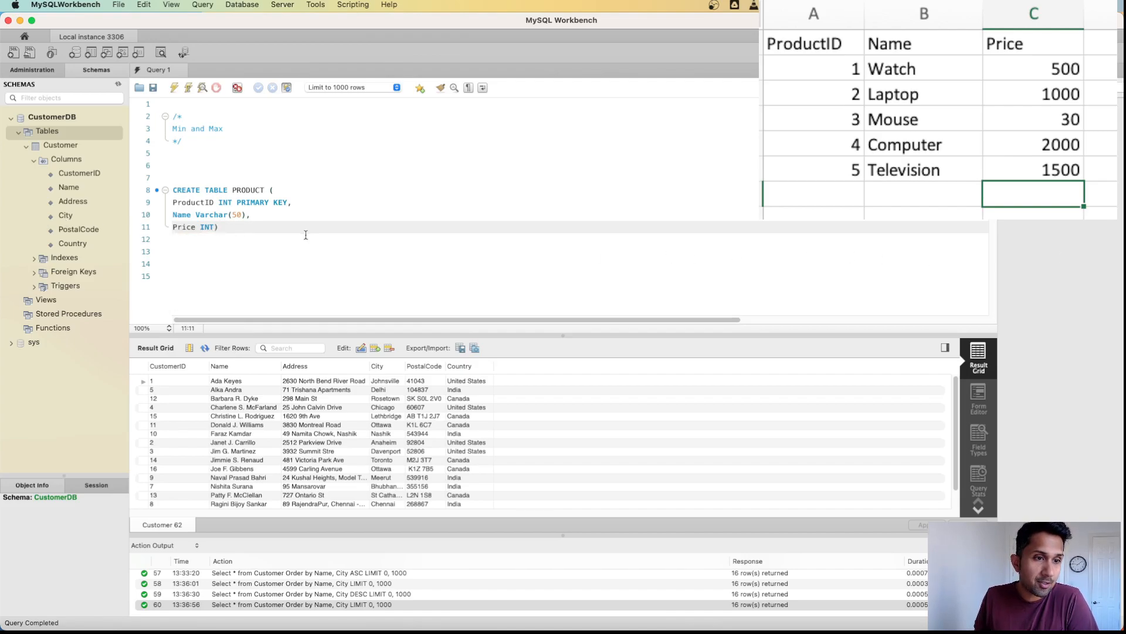
Execute the statement, refresh Schemas and expand PRODUCT to show its three columns
left_click_drag(173, 191, 218, 227)
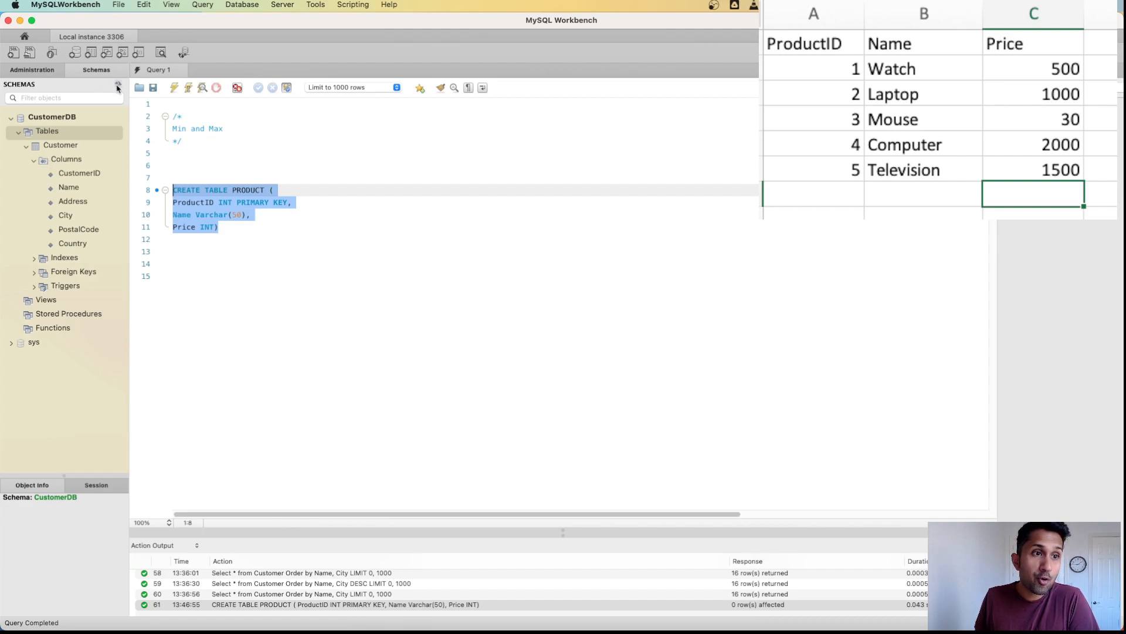
left_click(117, 89)
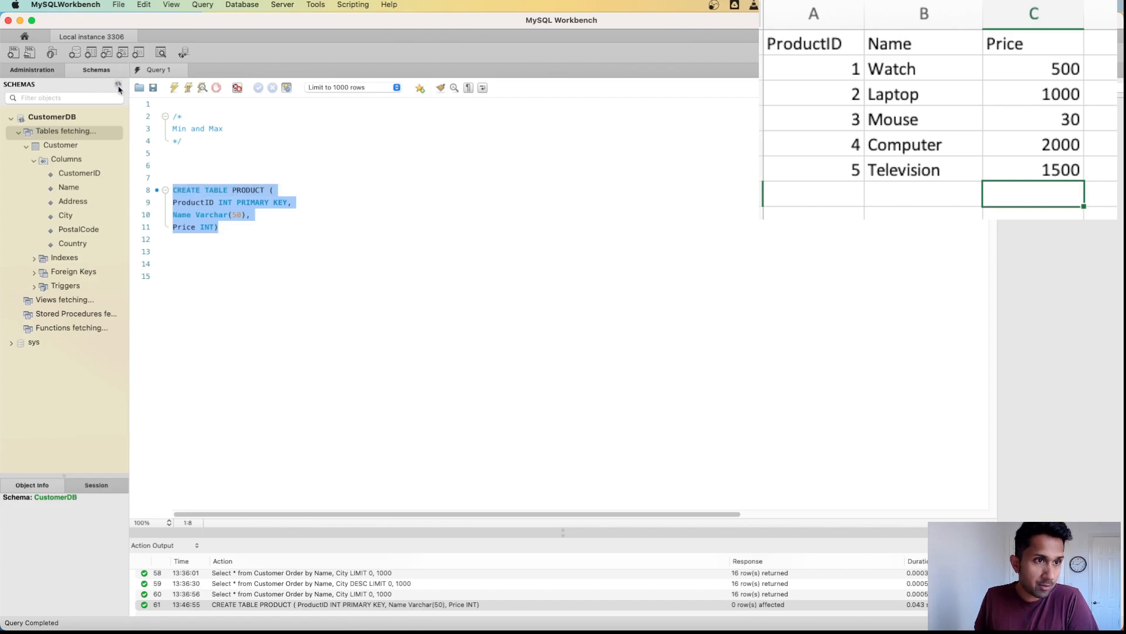
left_click(118, 92)
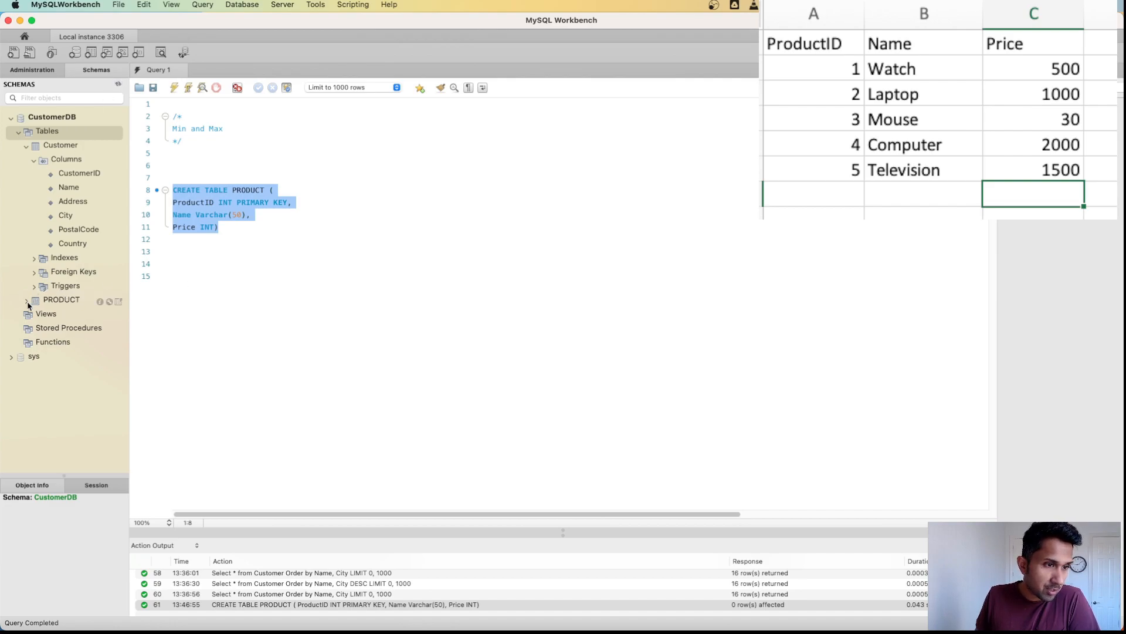
left_click(27, 300)
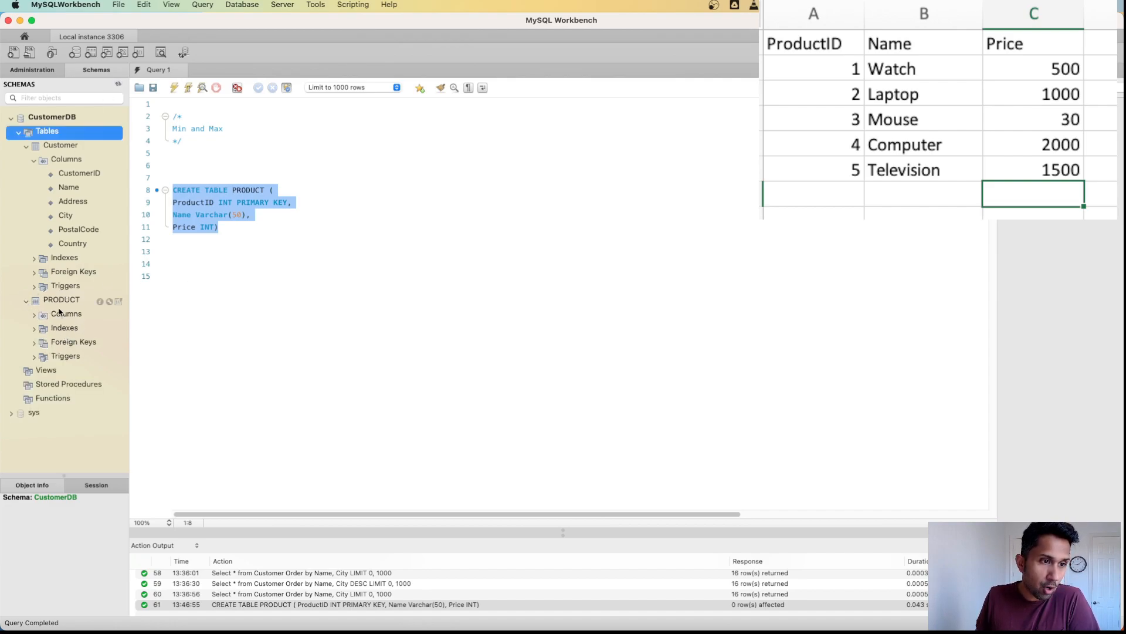
left_click(35, 314)
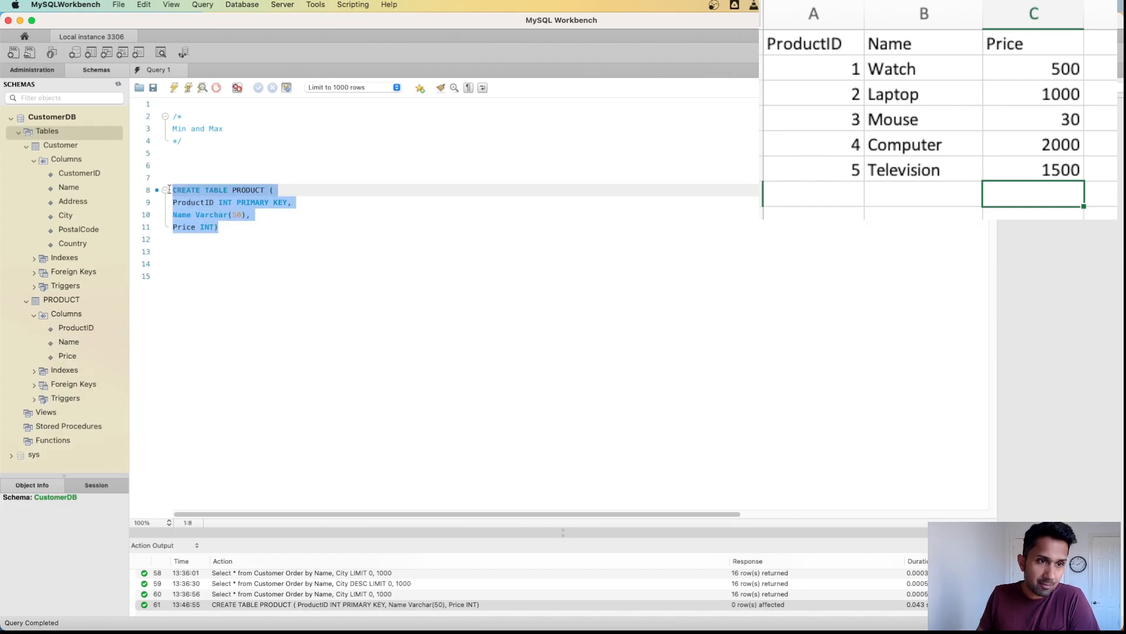
Run Select * from Product, returning an empty grid with ProductID, Name, Price headings
type("Select")
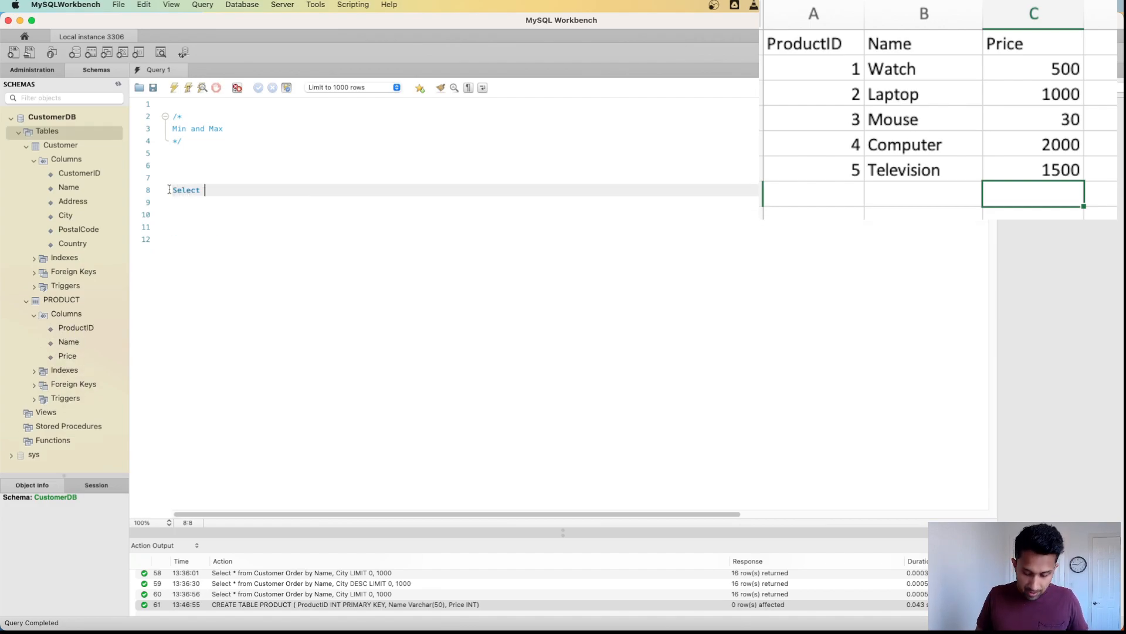
type("* from Produ")
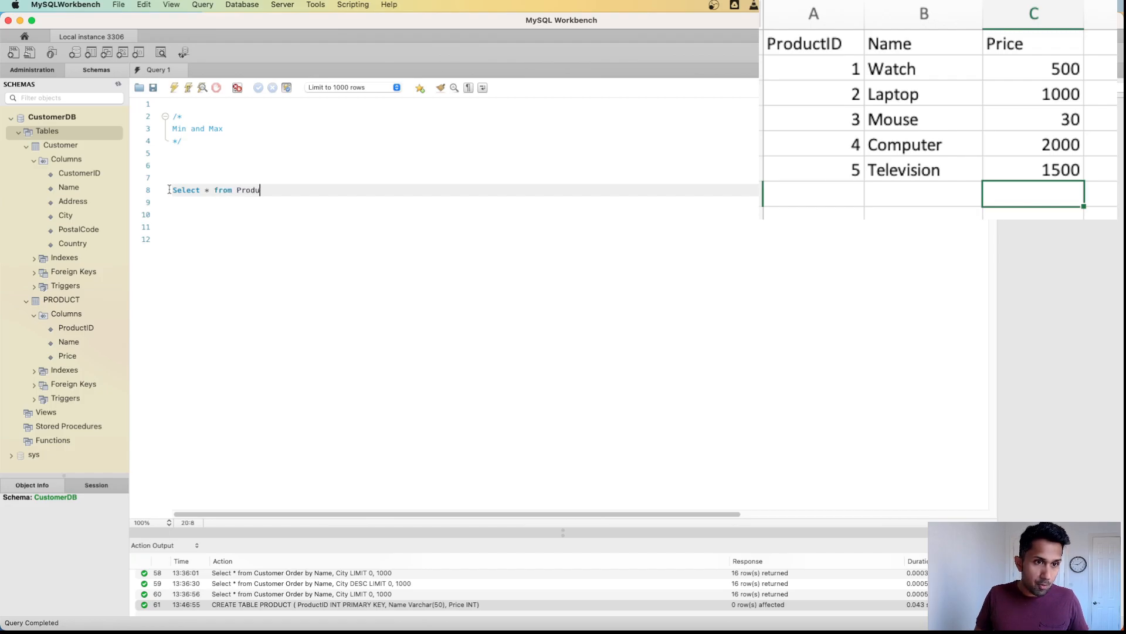
type("ct")
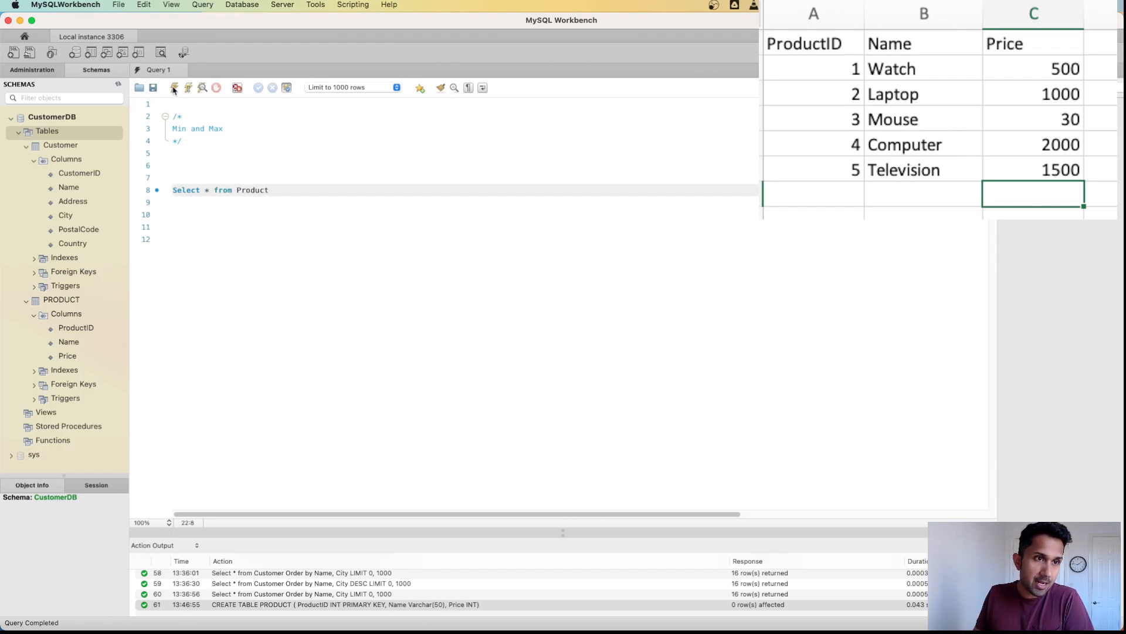
left_click(174, 88)
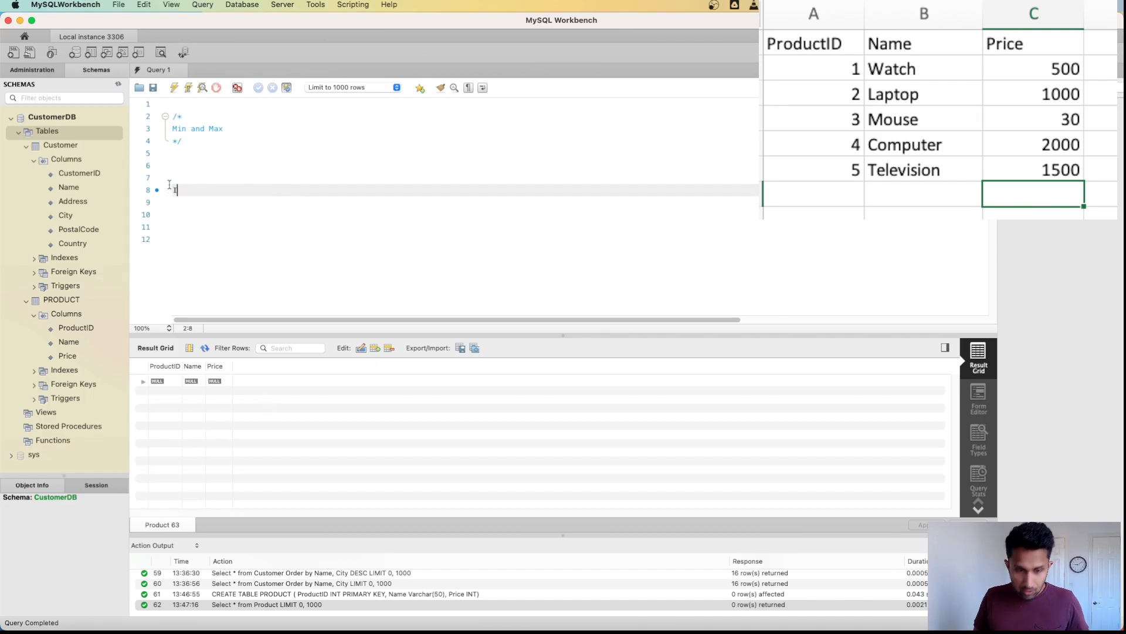
Write Insert into Product VALUES (1,'Watch',500) with the name quoted
type("Inset")
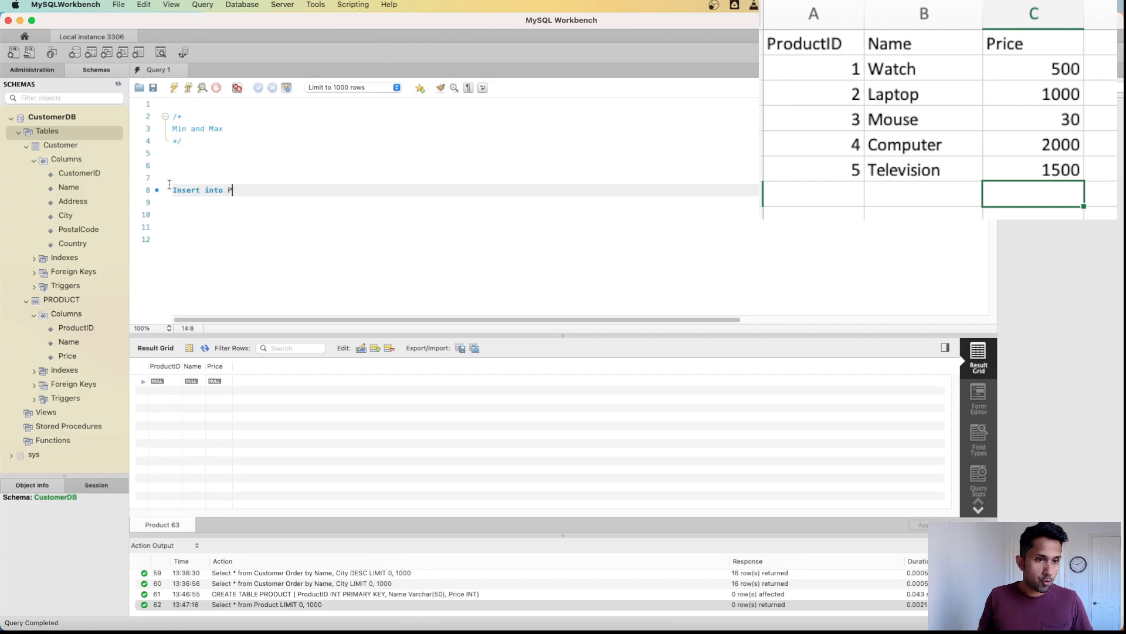
type("roduct VAL")
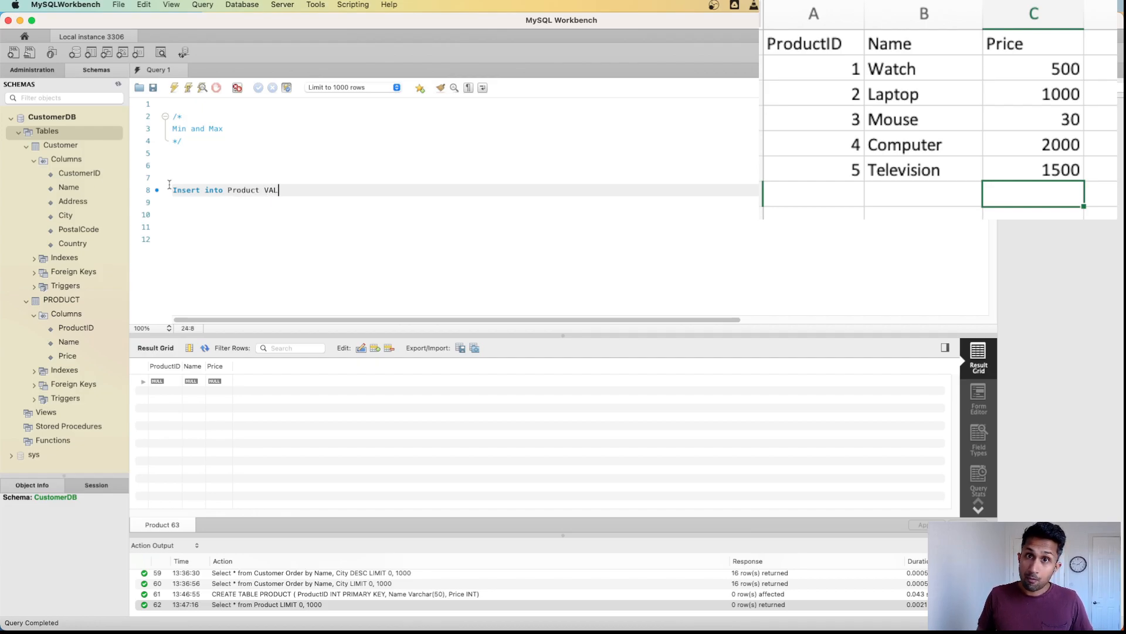
type("UES")
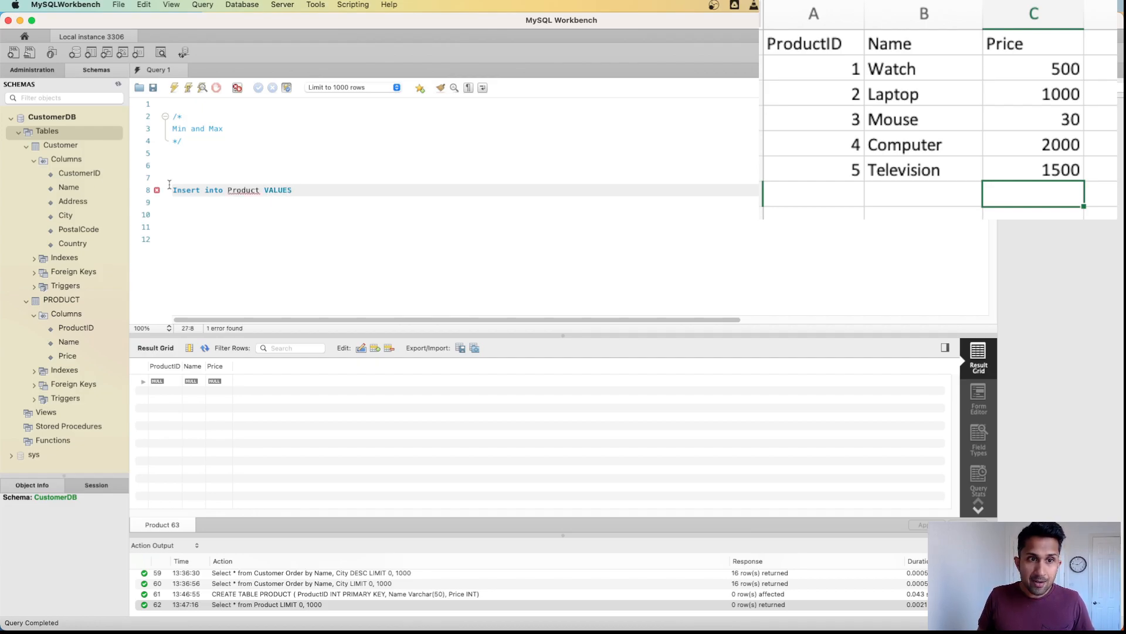
type("(")
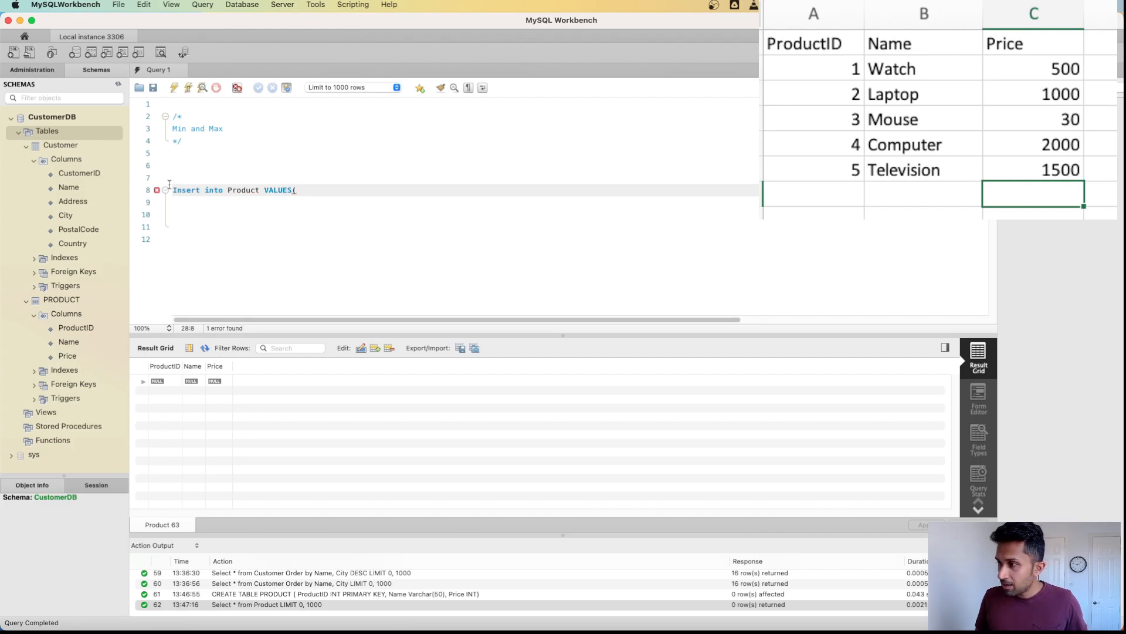
type("1,Wat")
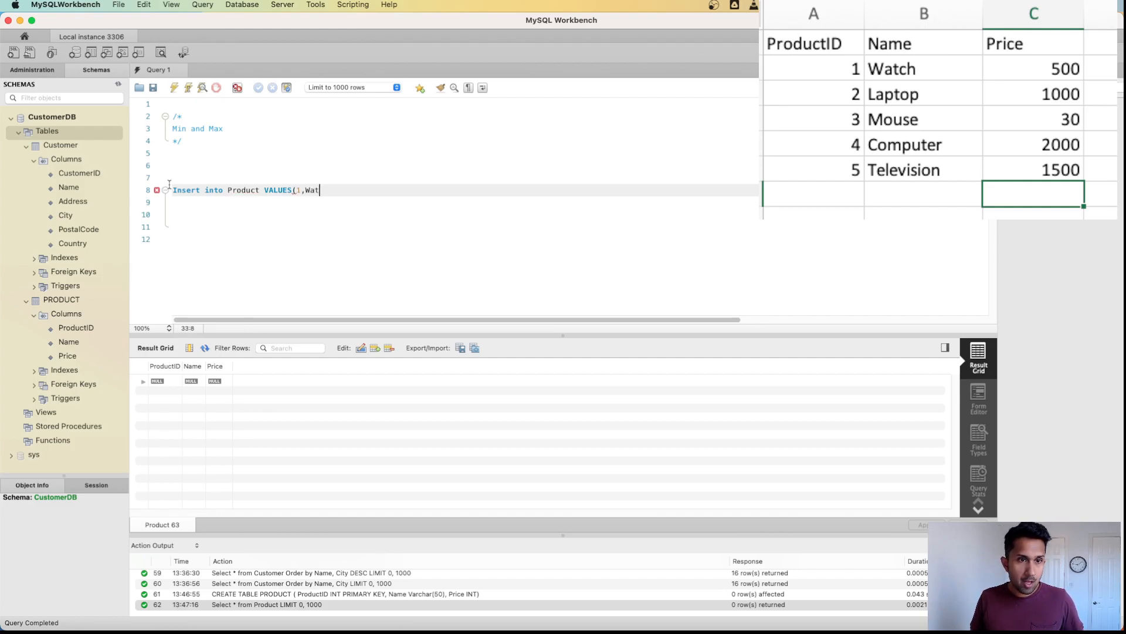
key("Backspace")
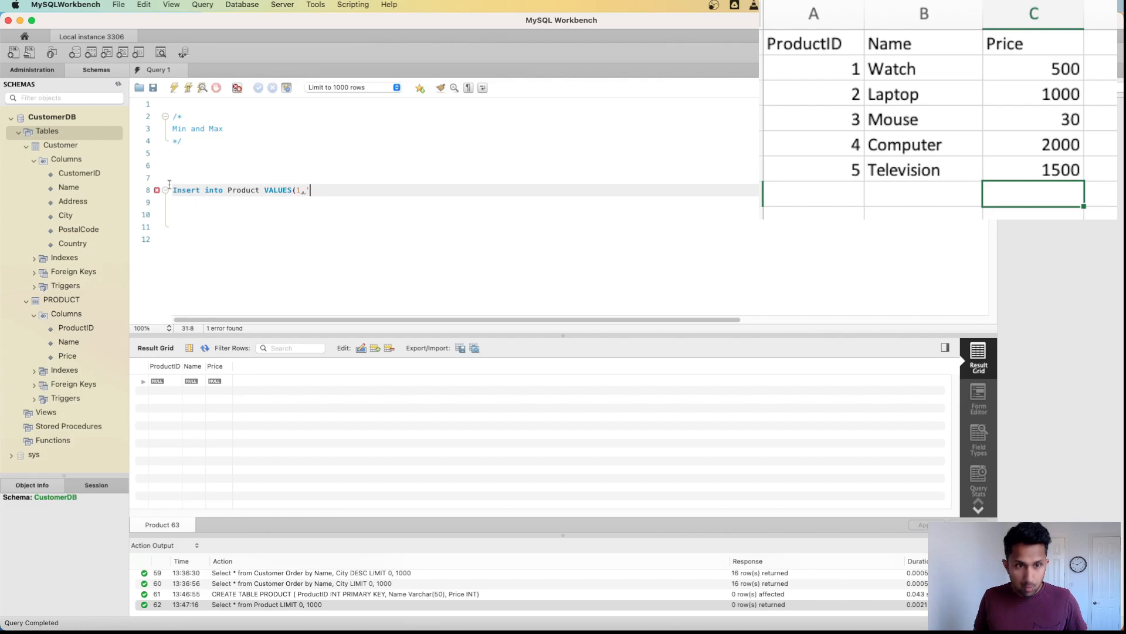
type("'Watch")
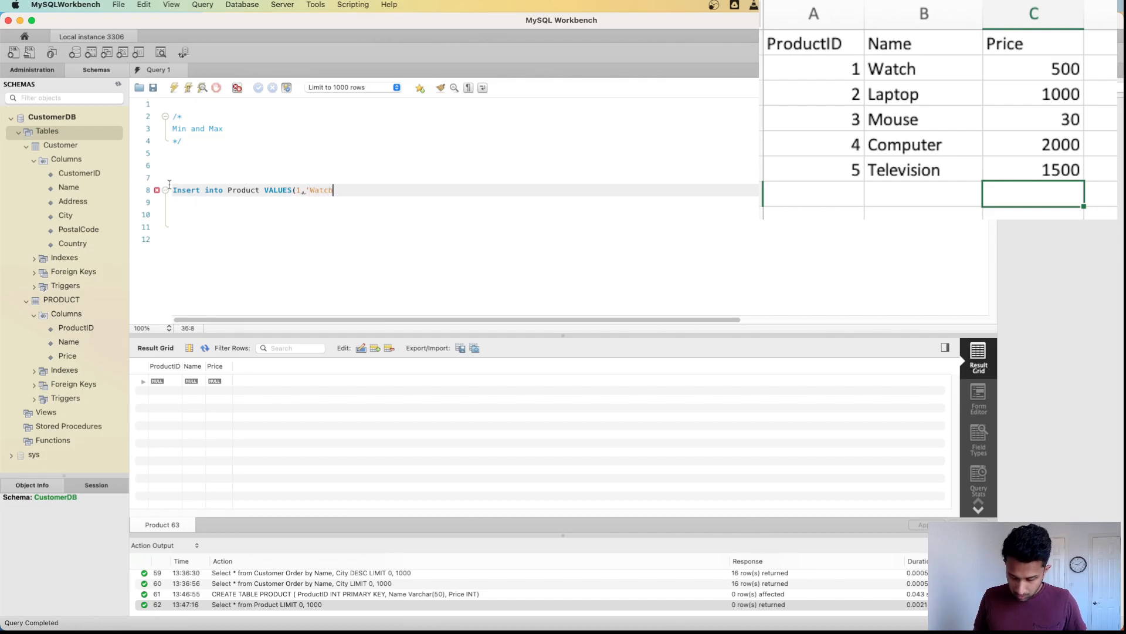
type("',500)")
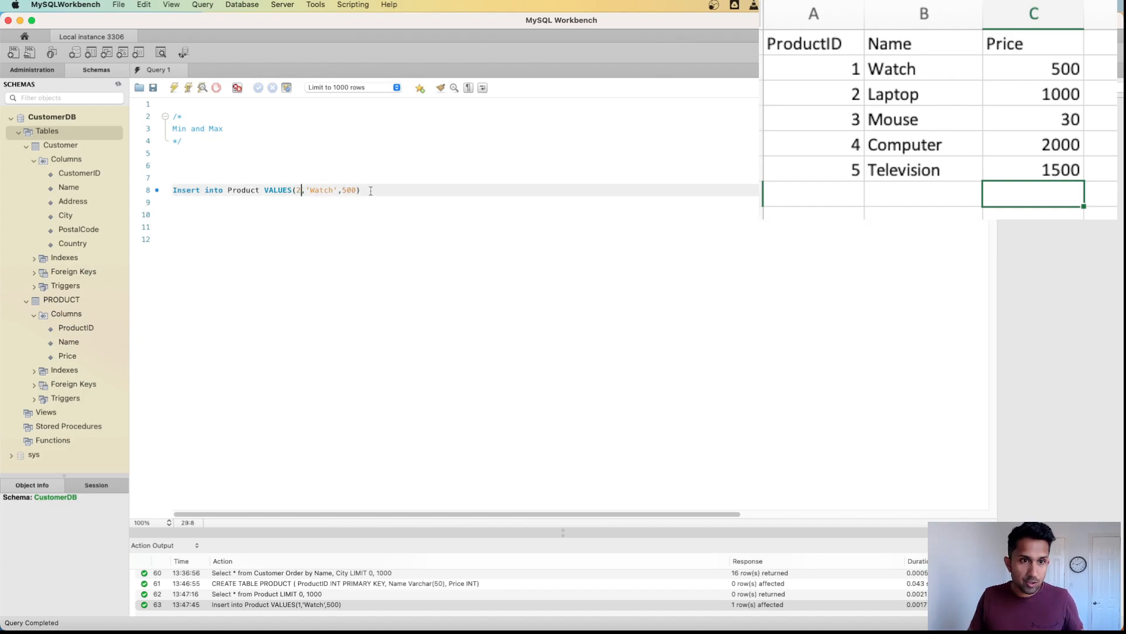
Insert the Laptop 1000 and Mouse 30 rows by editing and executing the line
double_click(321, 190)
type("Lap")
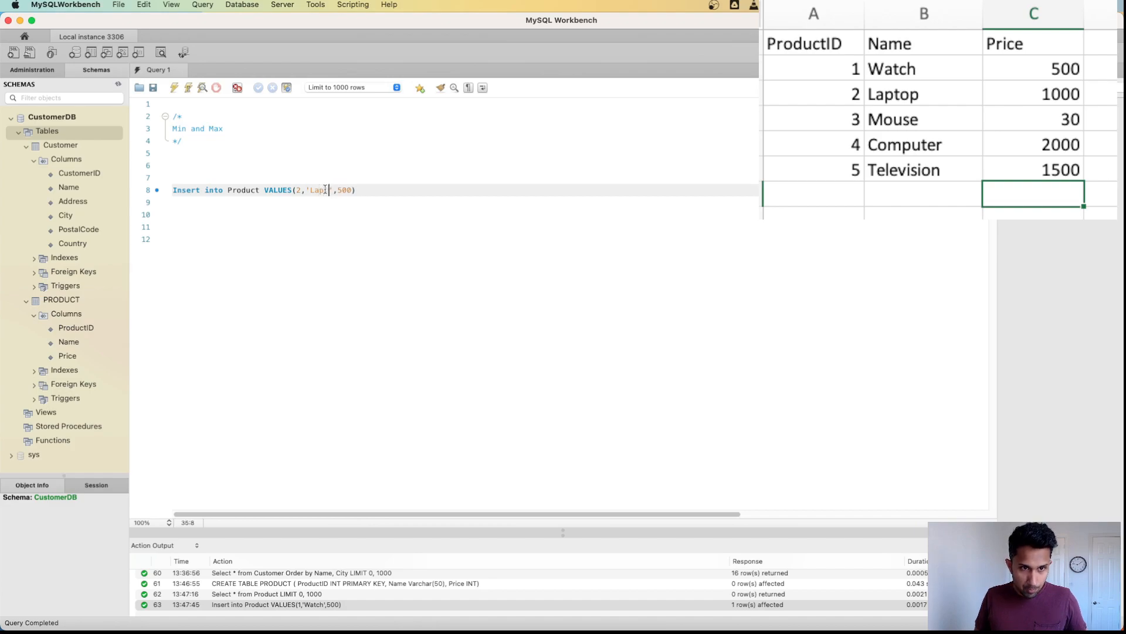
type("top")
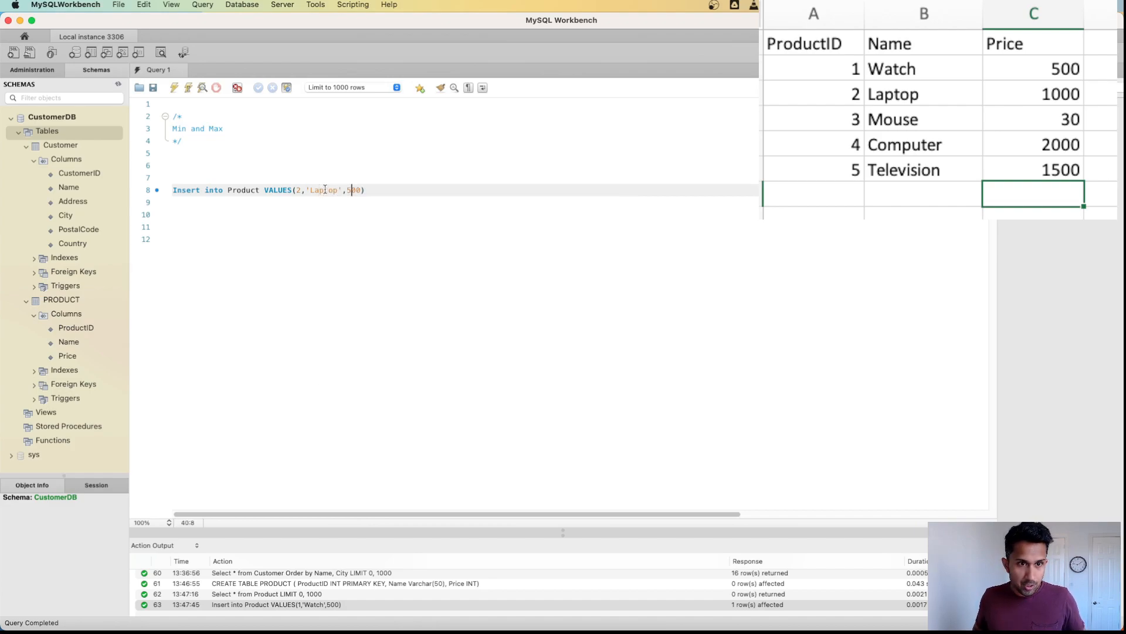
type("100")
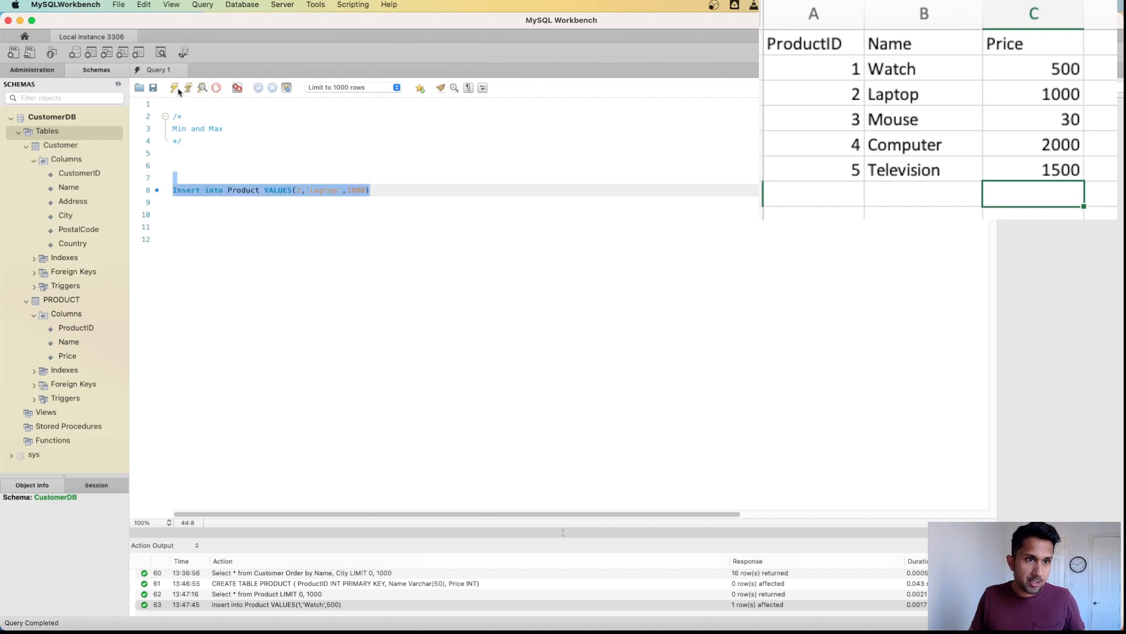
left_click(175, 87)
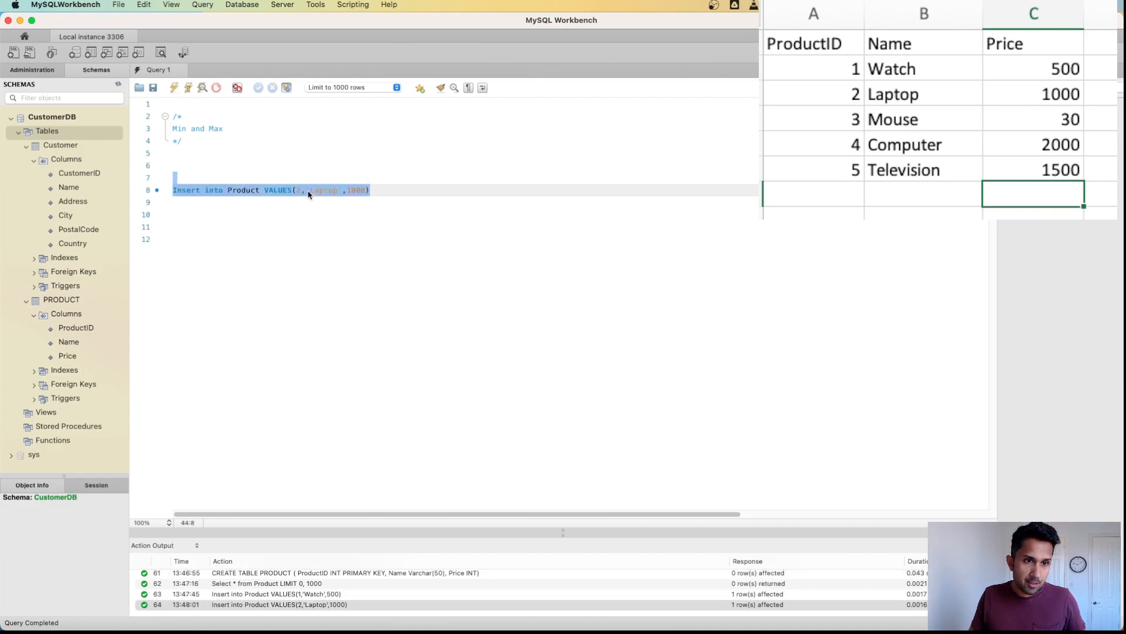
left_click(335, 190)
type("3")
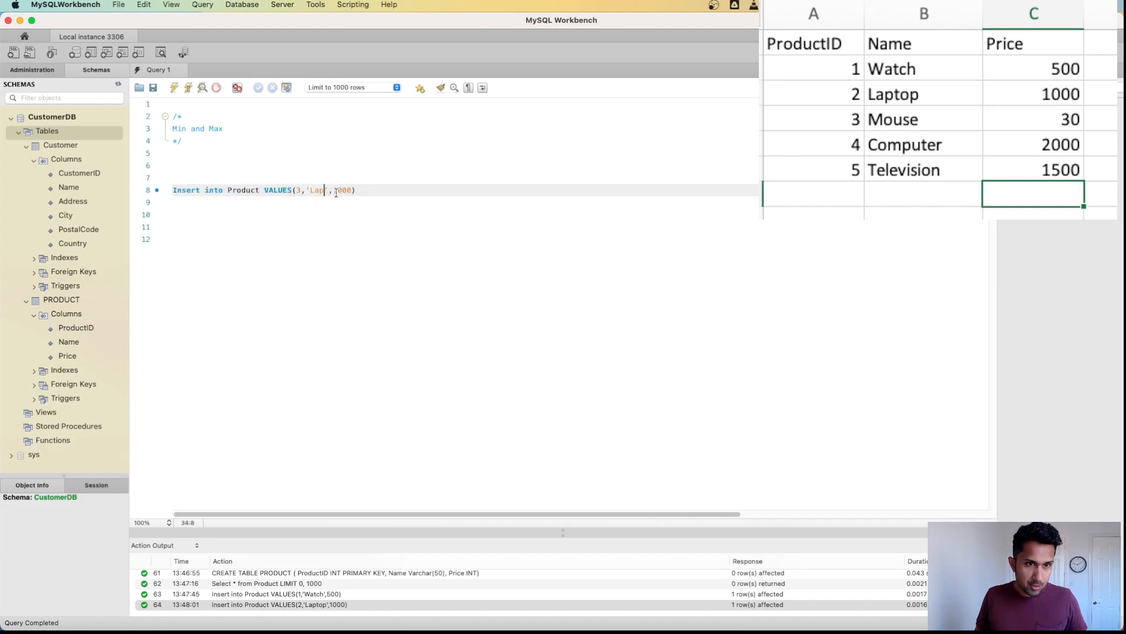
type("Mouse")
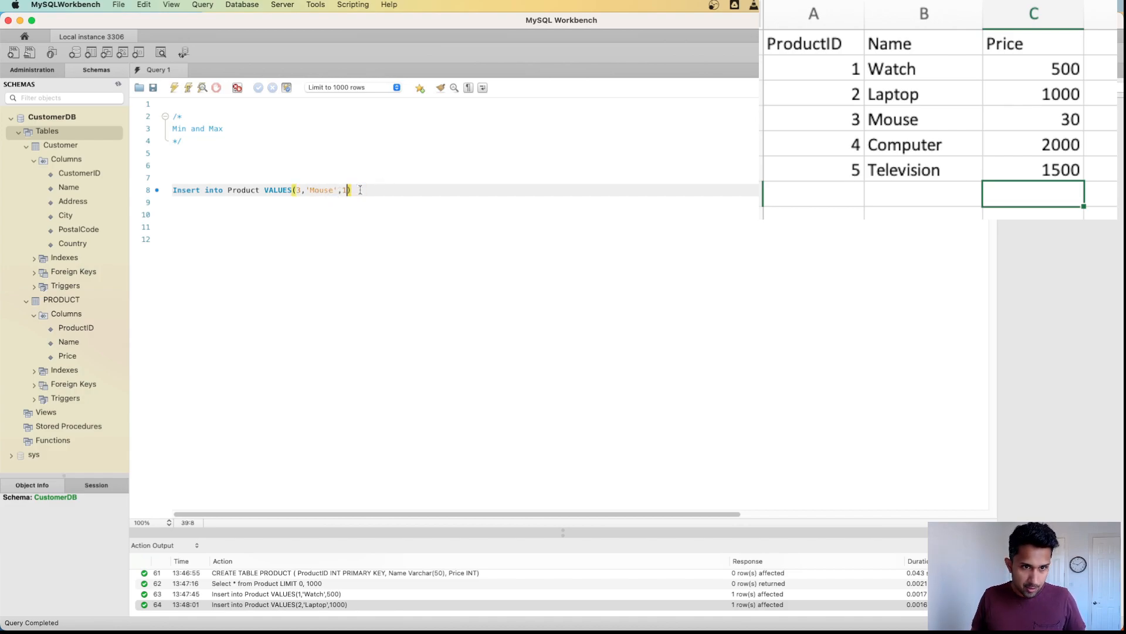
type("0)")
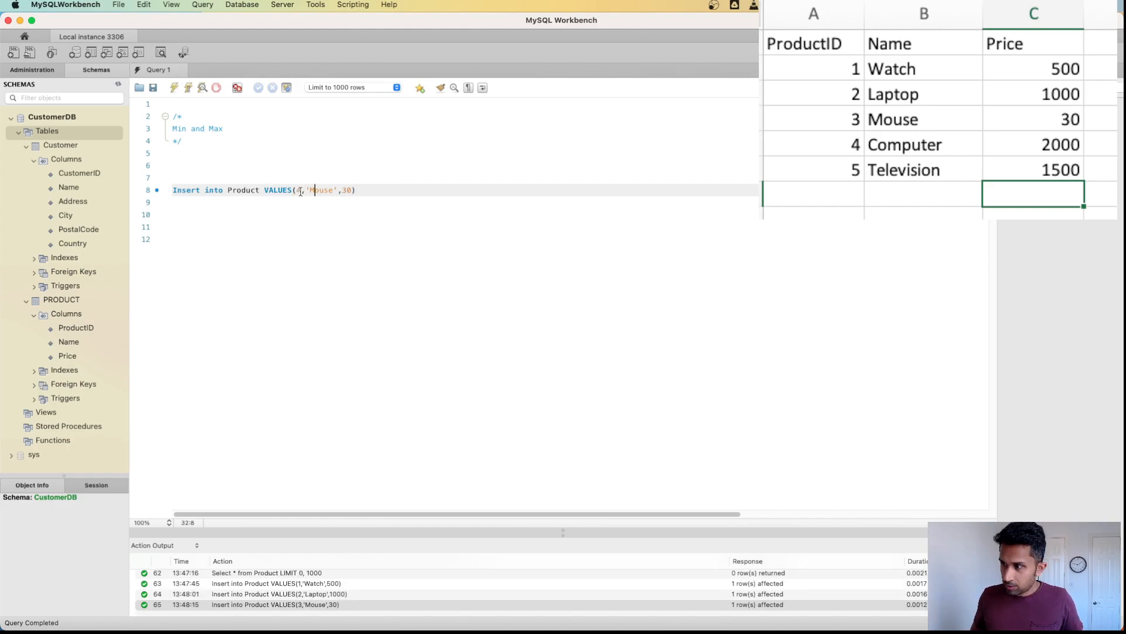
Insert the Computer 2000 and Television 1500 rows, then select the line to overwrite
key("Backspace")
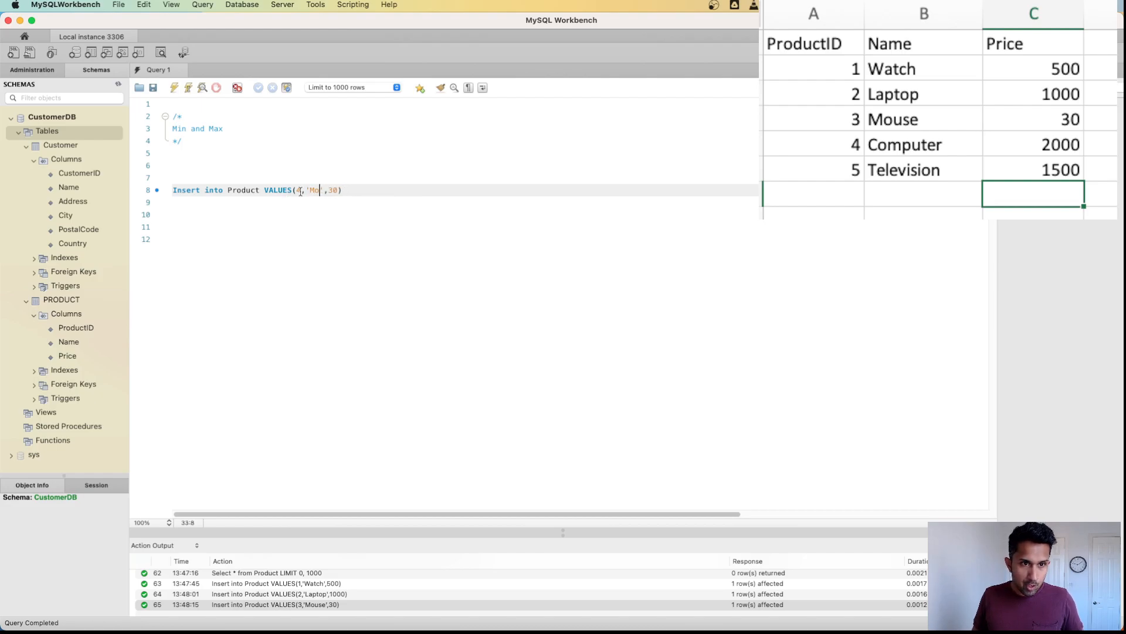
type("Computer")
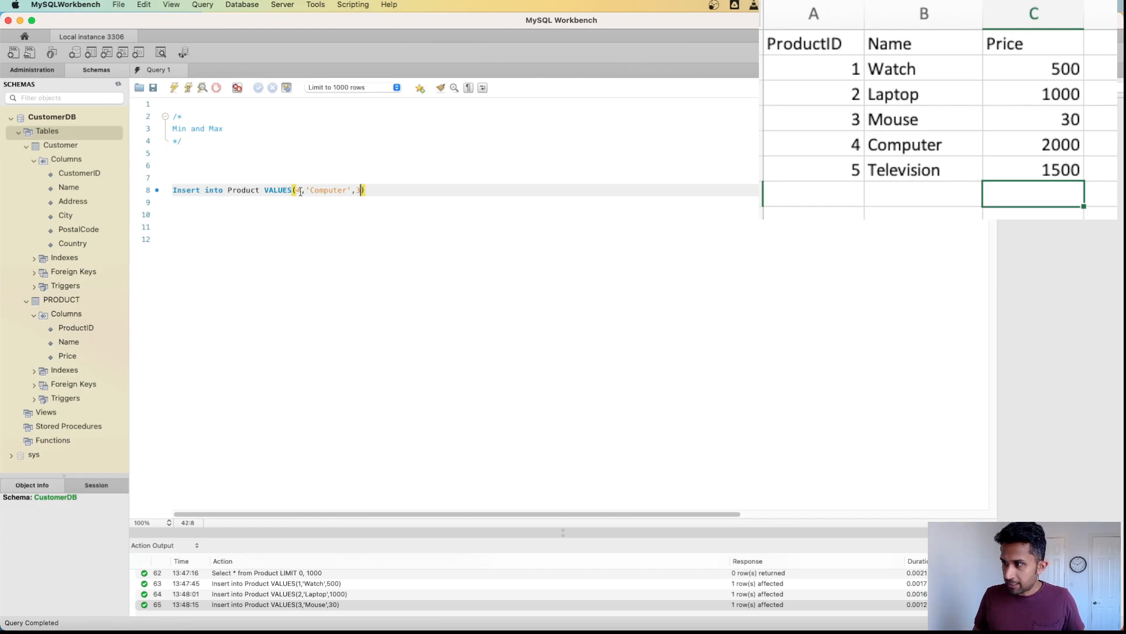
type("000")
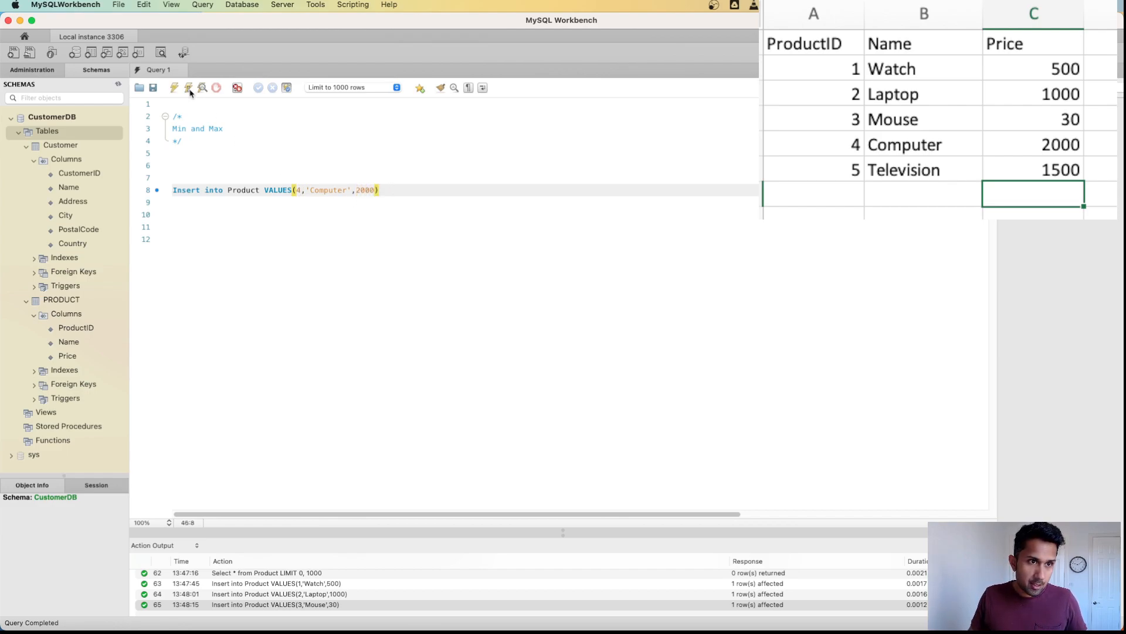
left_click(188, 87)
type("5")
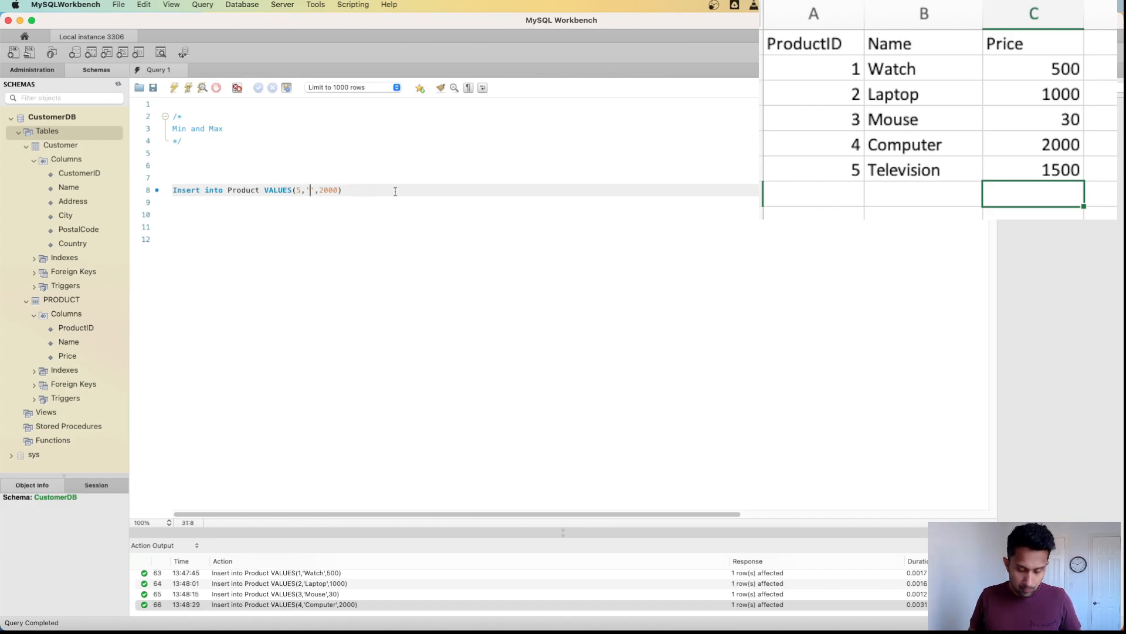
type("Television")
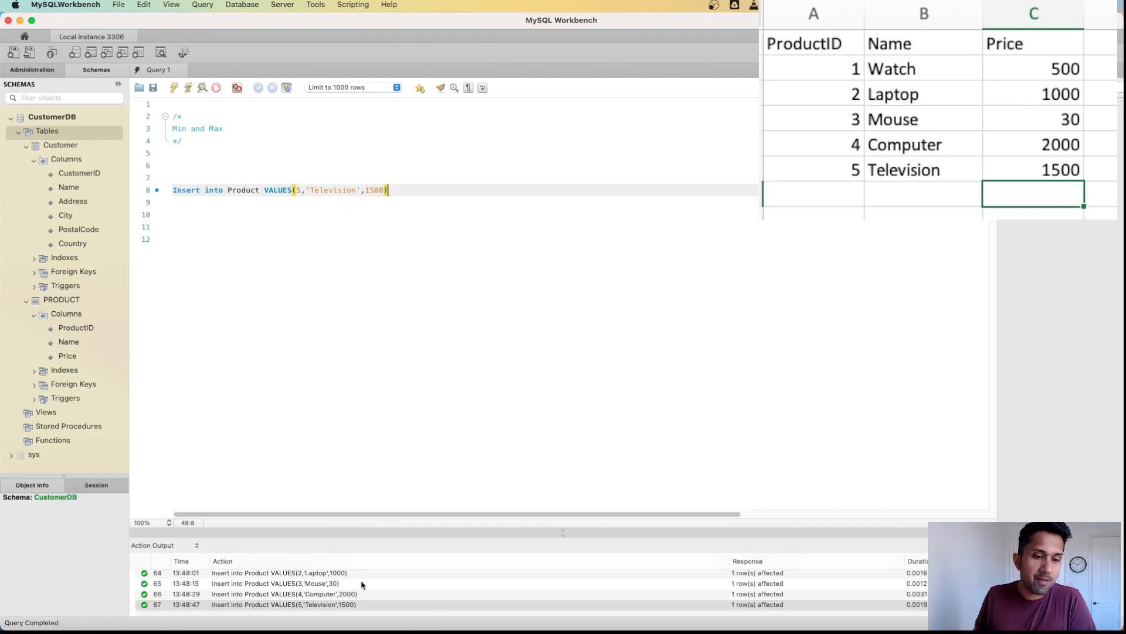
left_click_drag(227, 190, 389, 190)
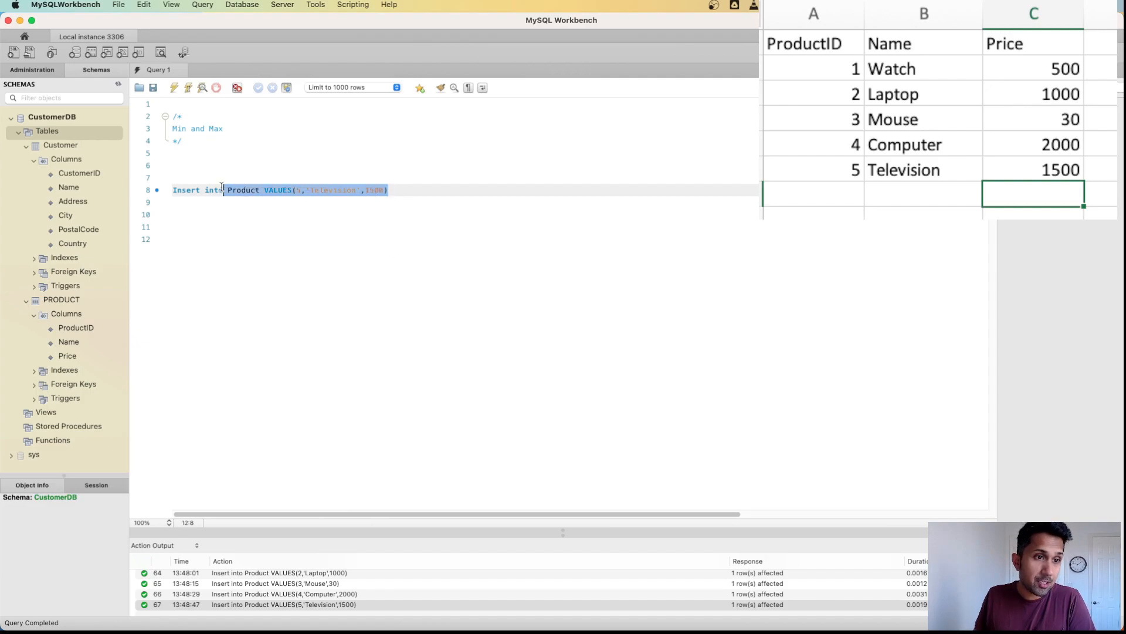
Replace the insert with SELECT * FROM Product listing the five rows
type("Select * from Product")
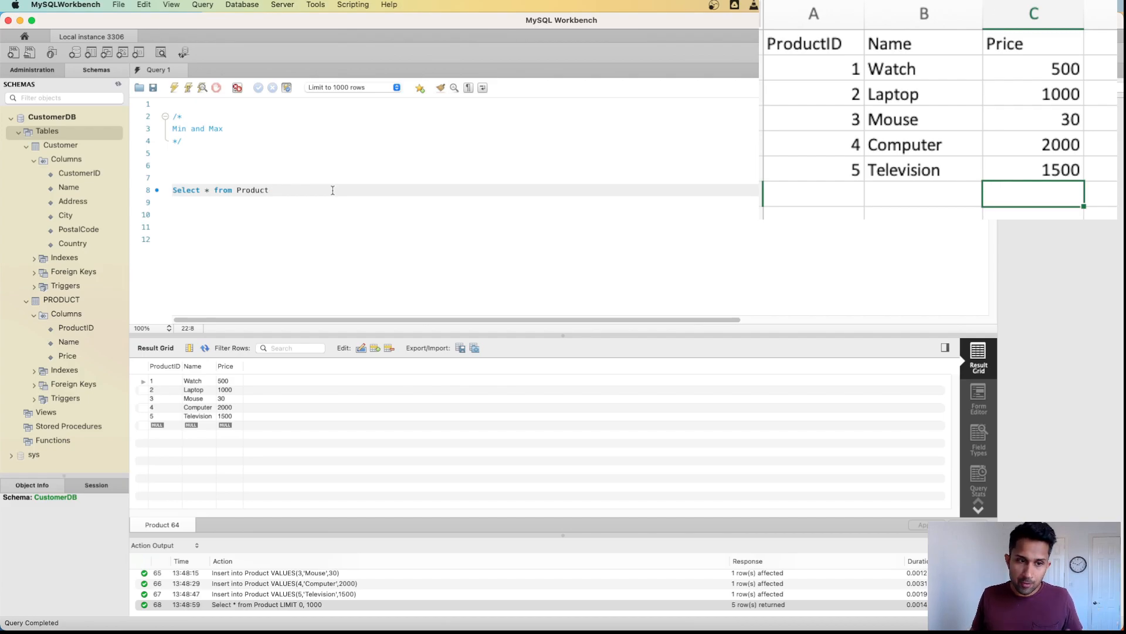
mouse_move(101, 376)
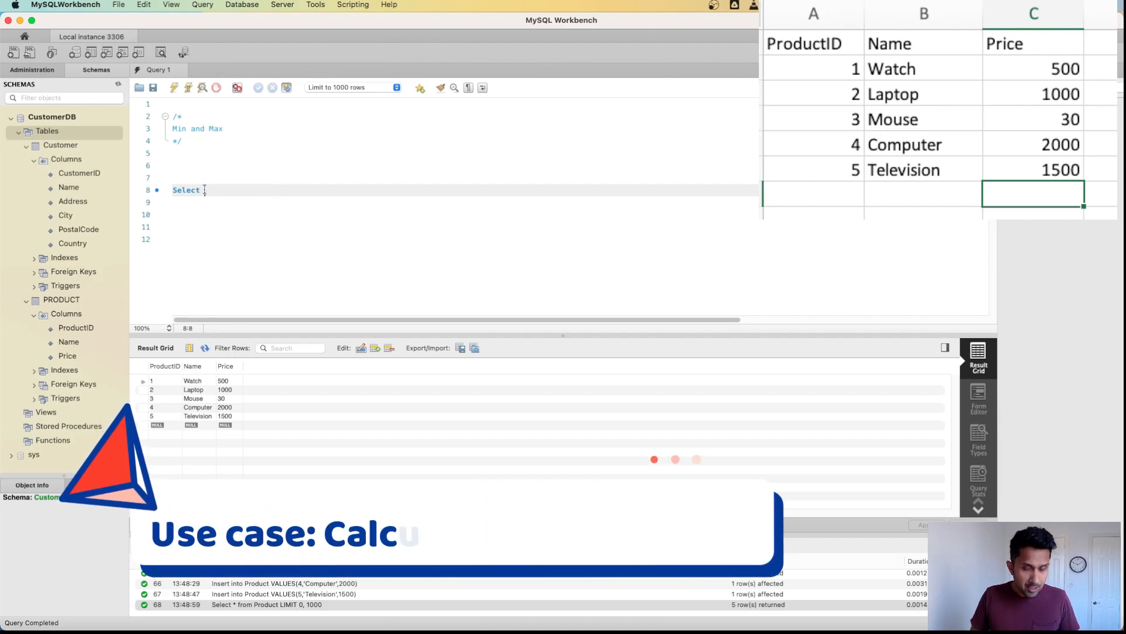
Run SELECT MIN(Price) FROM Product returning 30, then MAX returning 2000
type("MIN(P")
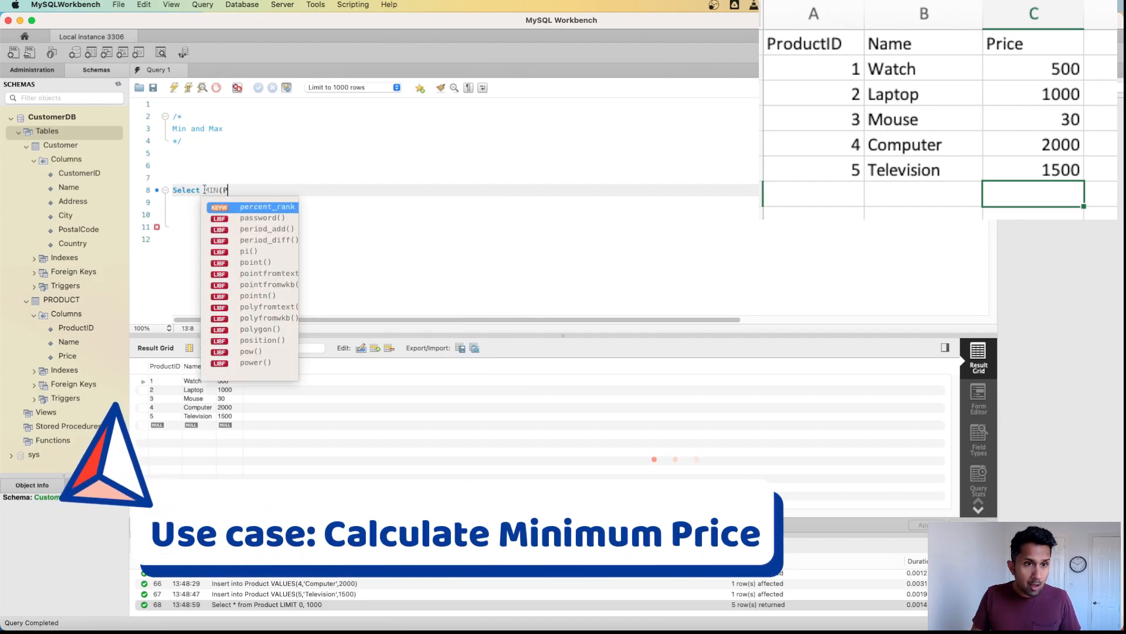
type("rice)")
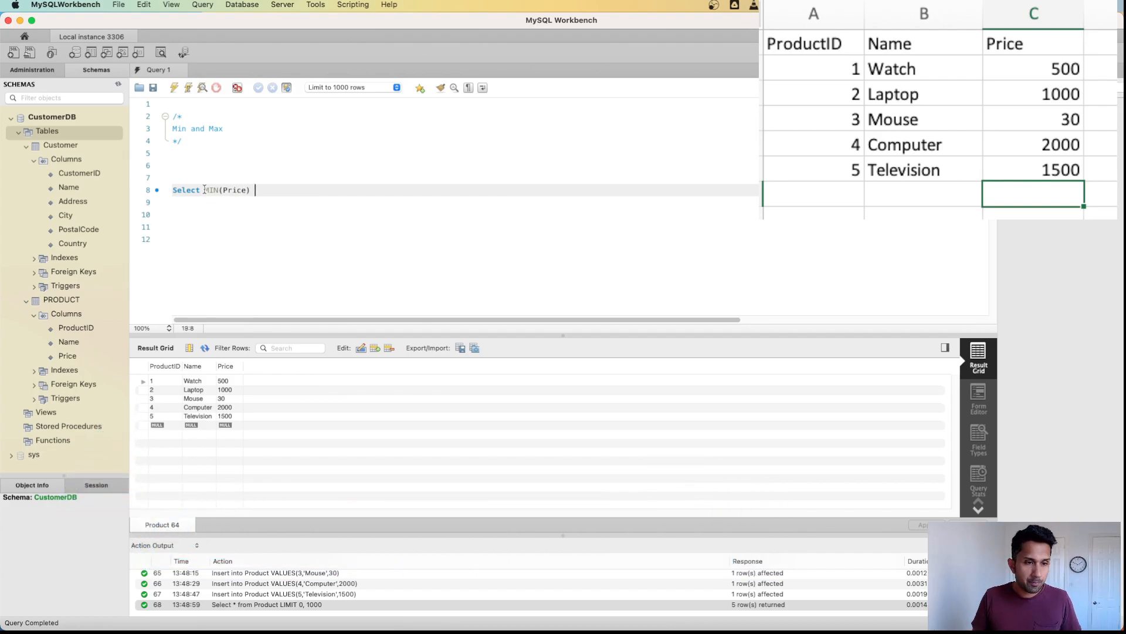
type("from")
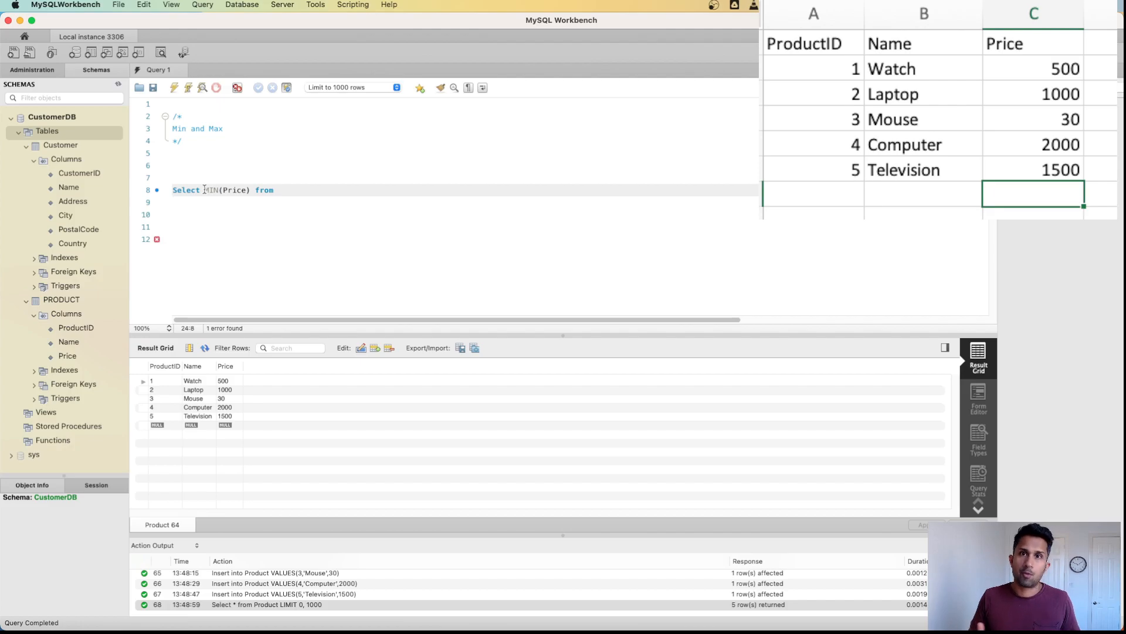
type("Product")
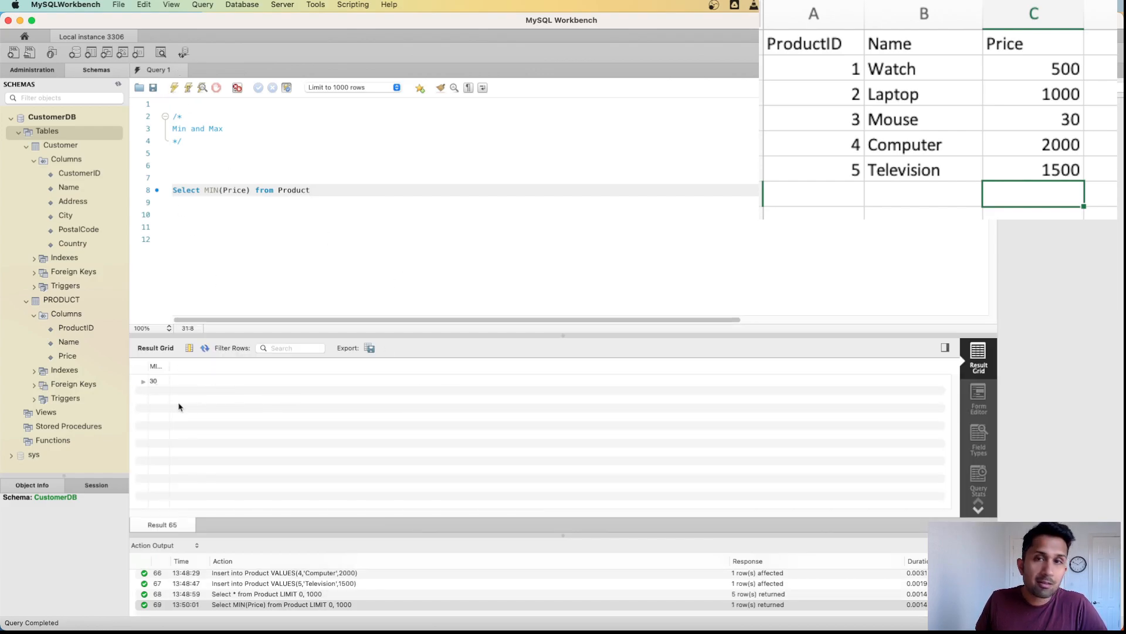
double_click(210, 190)
type("AX")
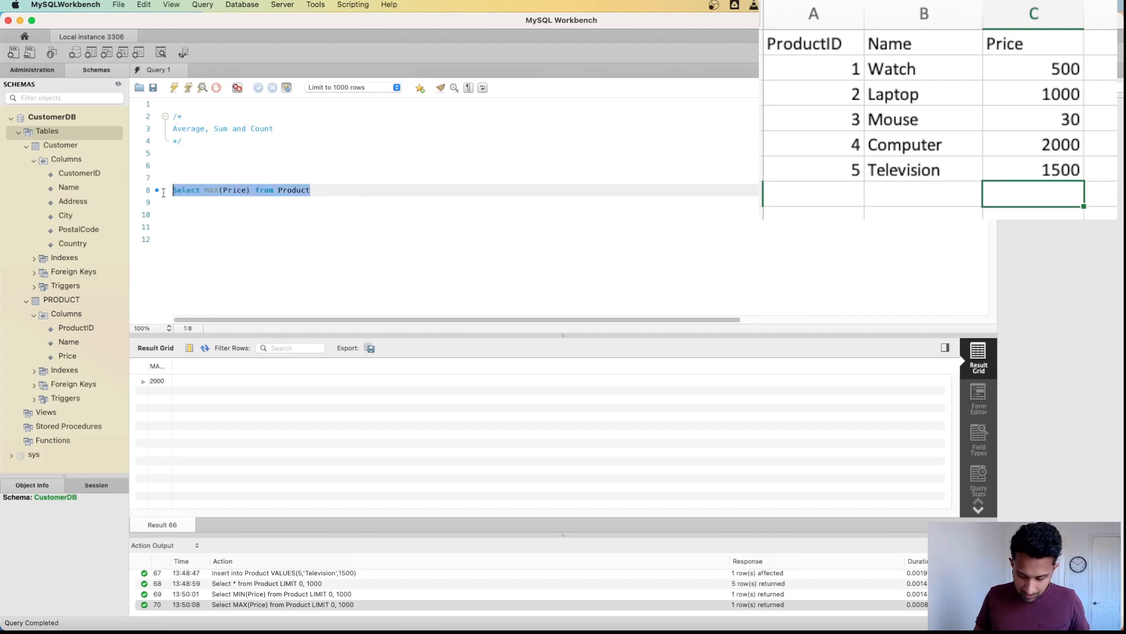
List all Product rows again with Select * from Product
type("Select * from")
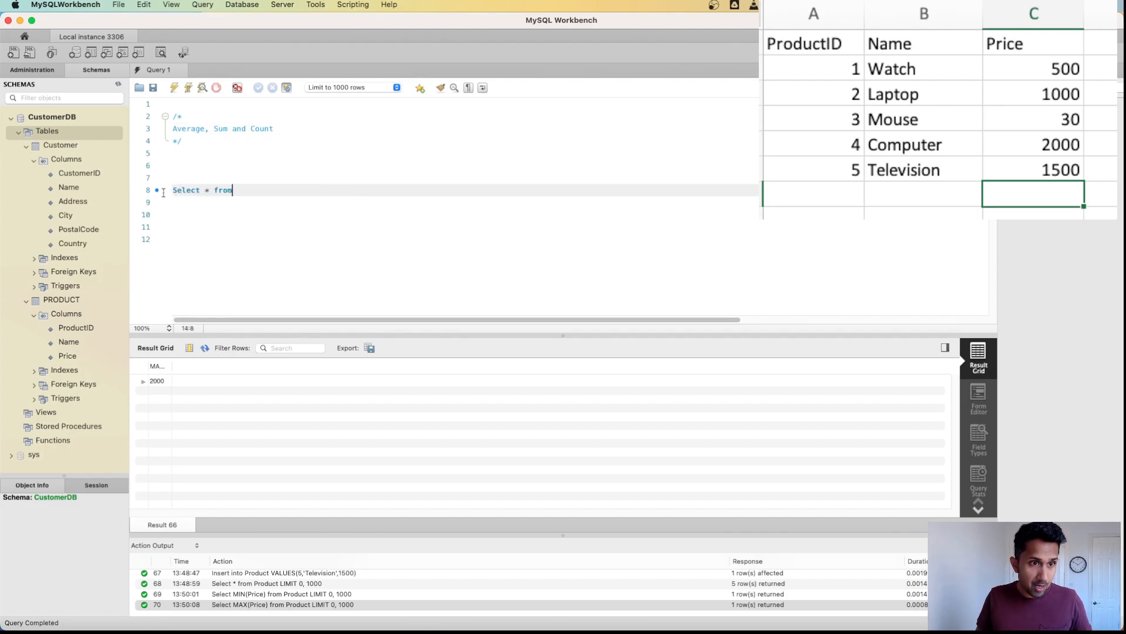
type("Product")
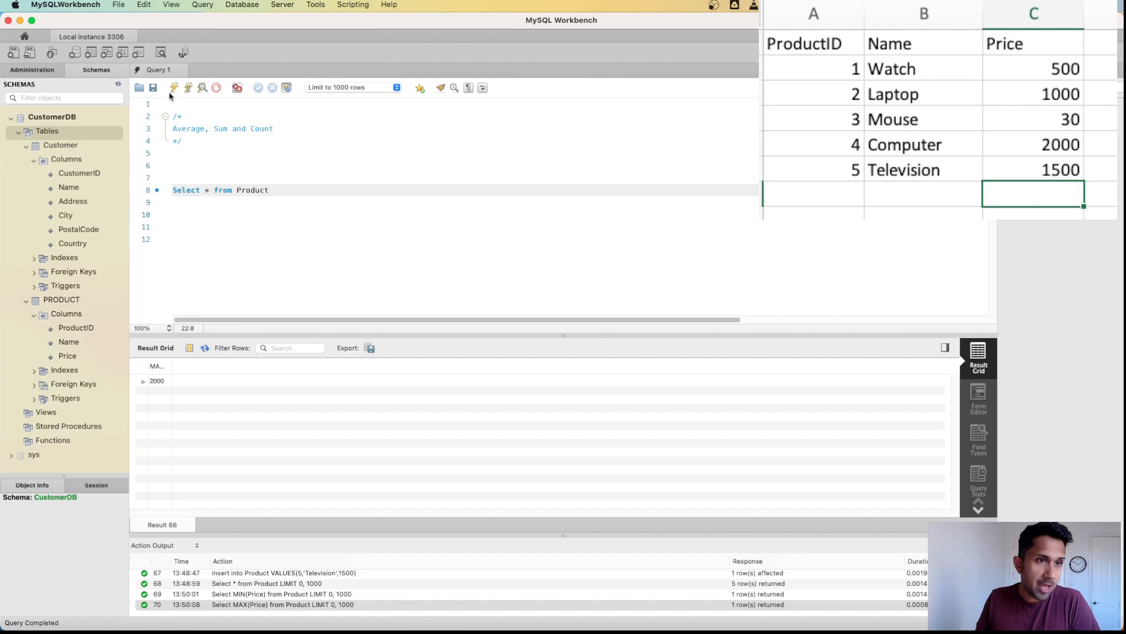
left_click(174, 87)
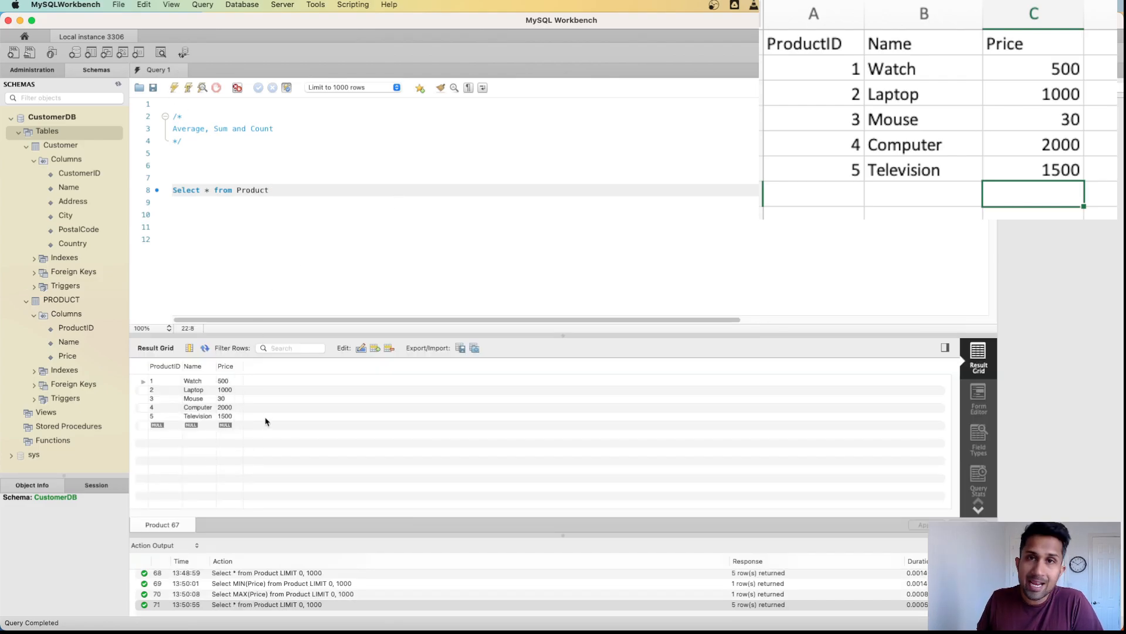
left_click(241, 190)
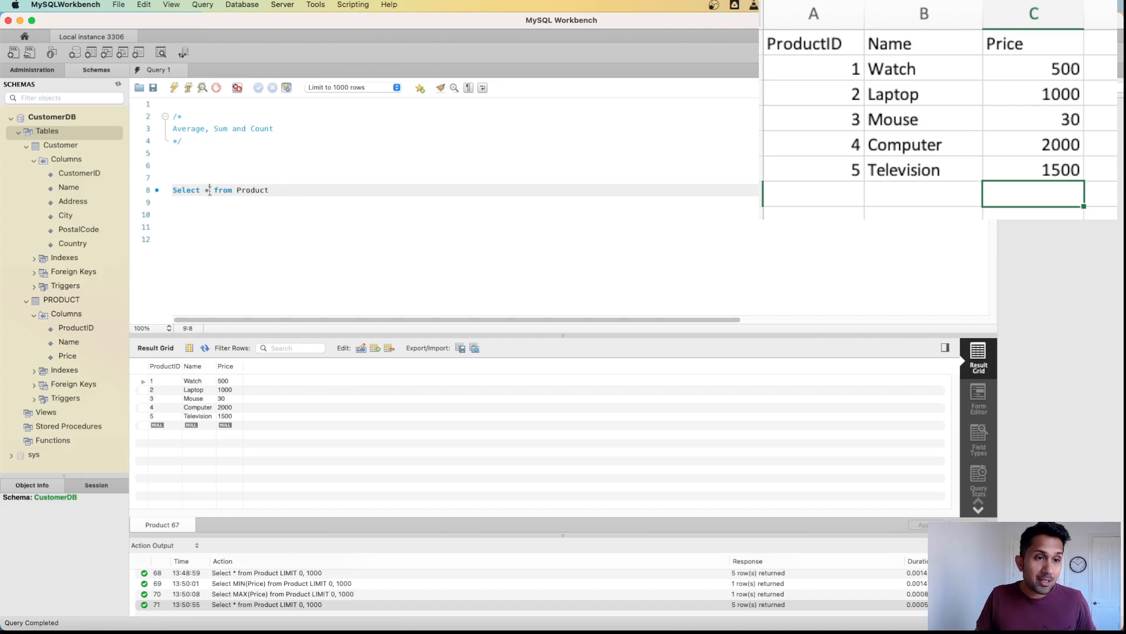
Run Select AVG(Price) from Product returning 1000.0000, then SUM(Price)
type("AVG")
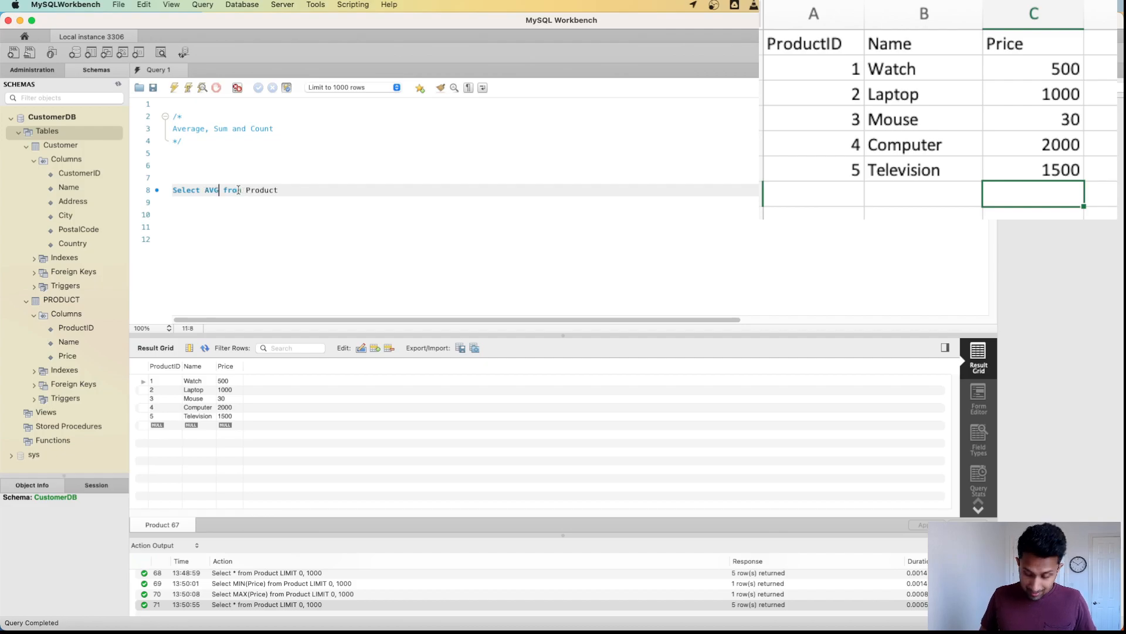
type("()")
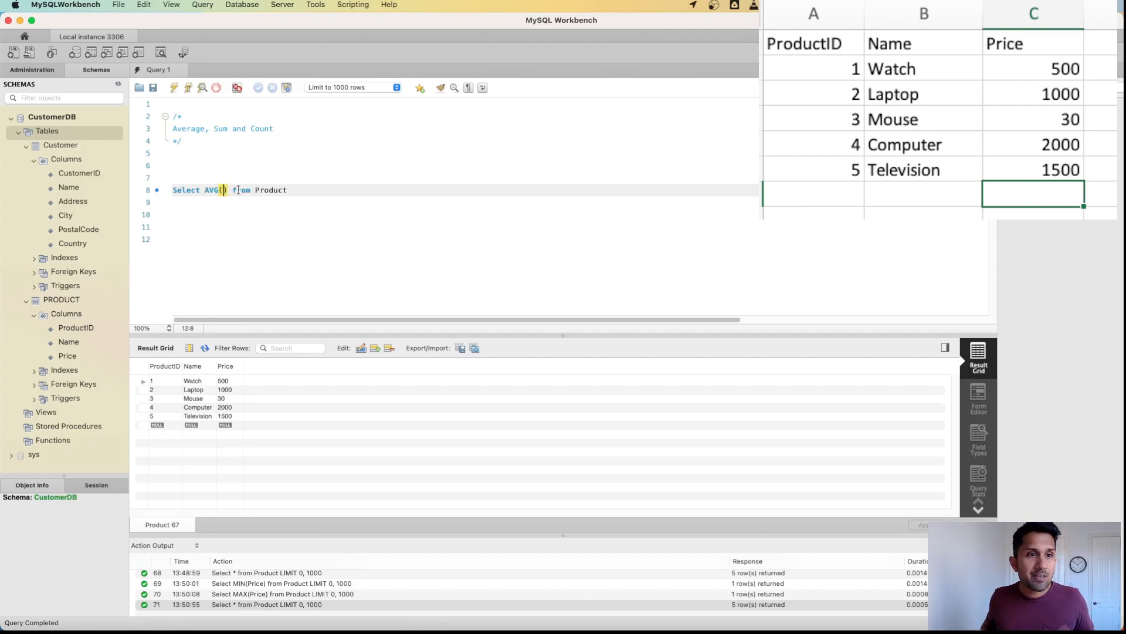
type("Price")
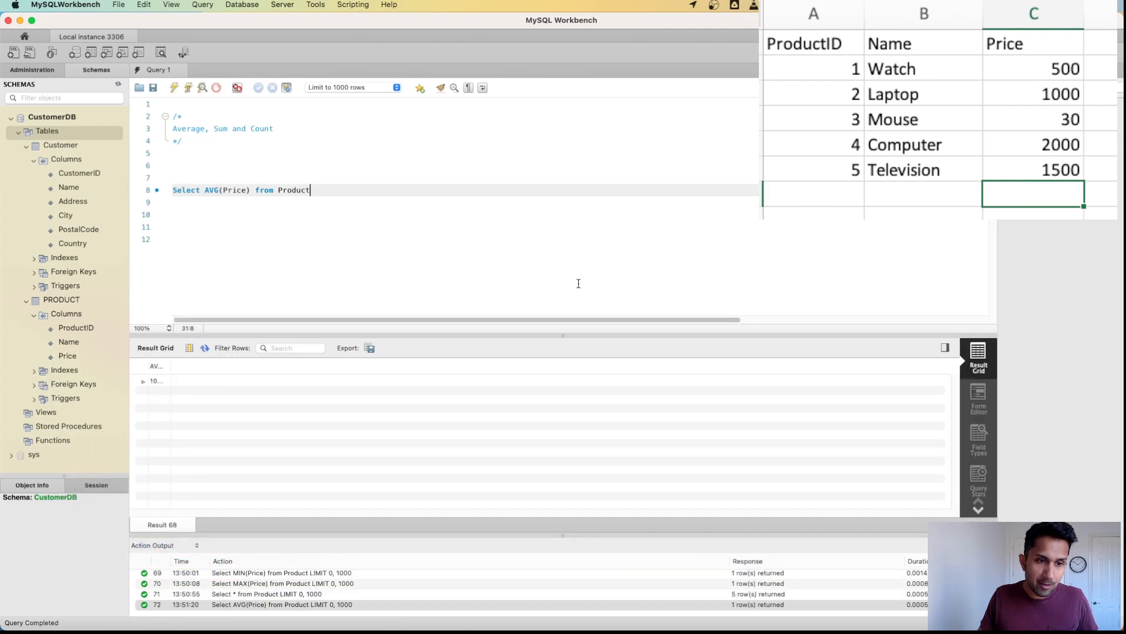
mouse_move(168, 364)
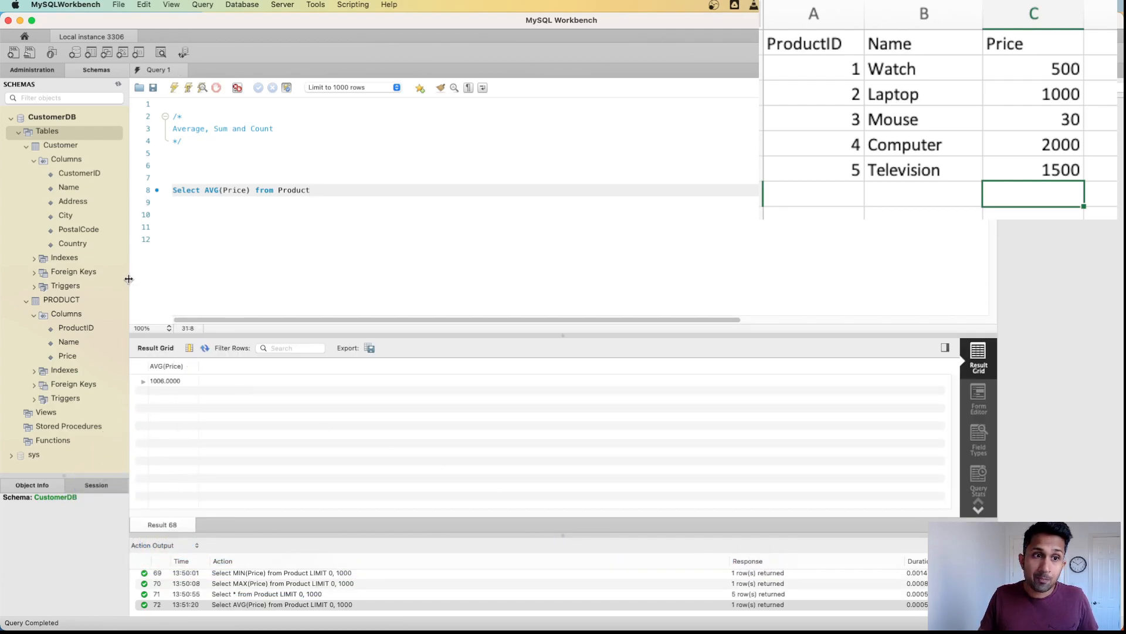
double_click(211, 191)
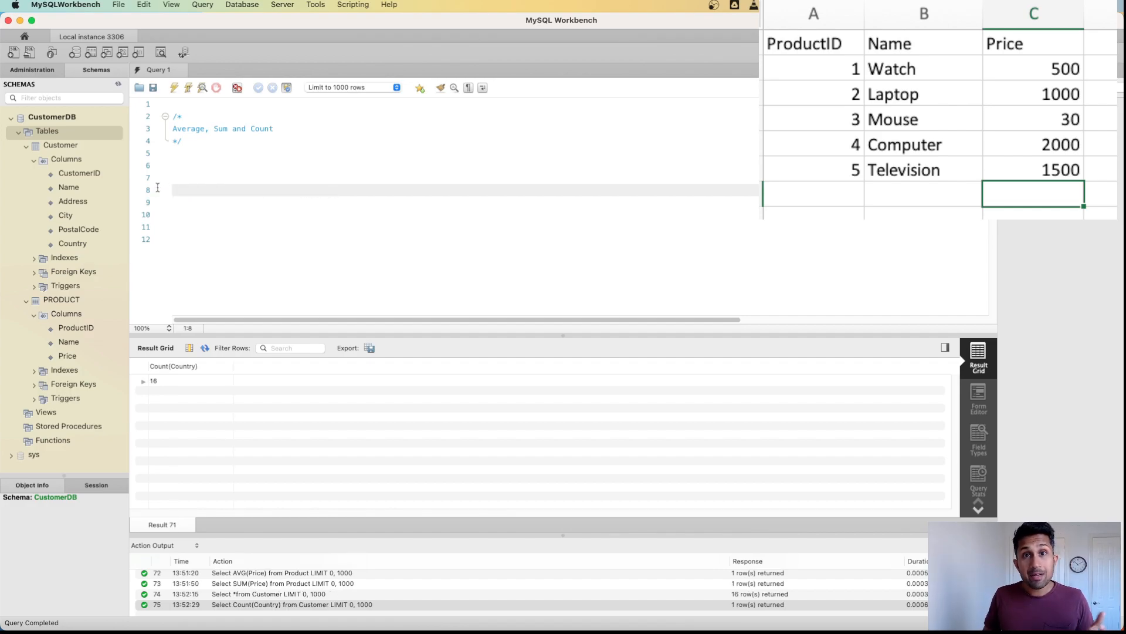
List all Customer rows, then run Select count(CustomerID) from Customer returning 16
type("Select *")
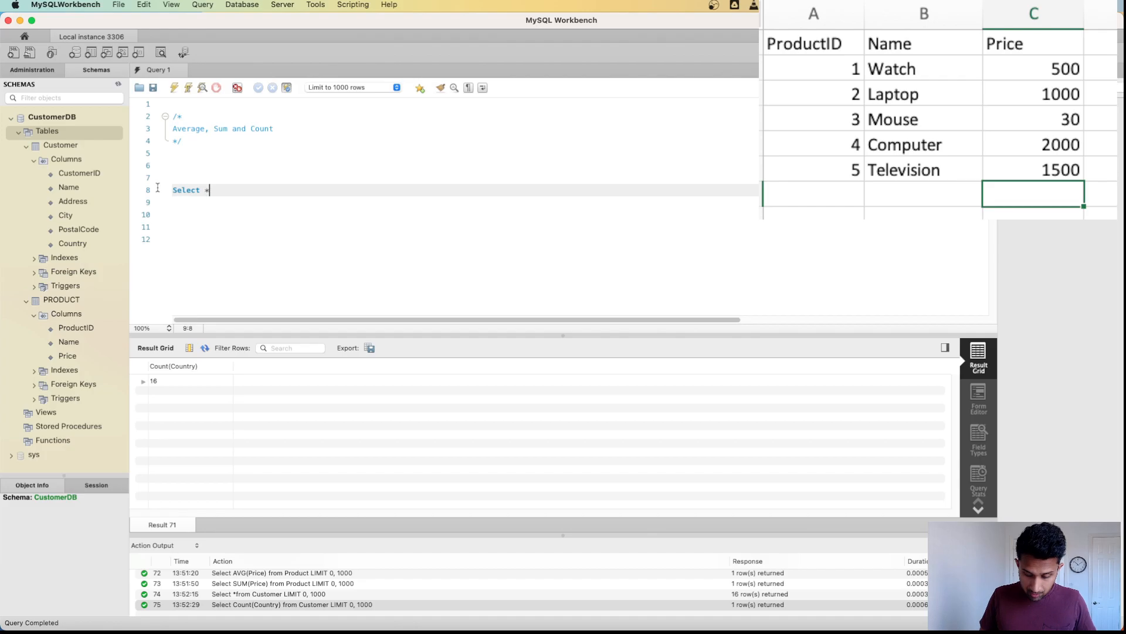
type("*from Customer")
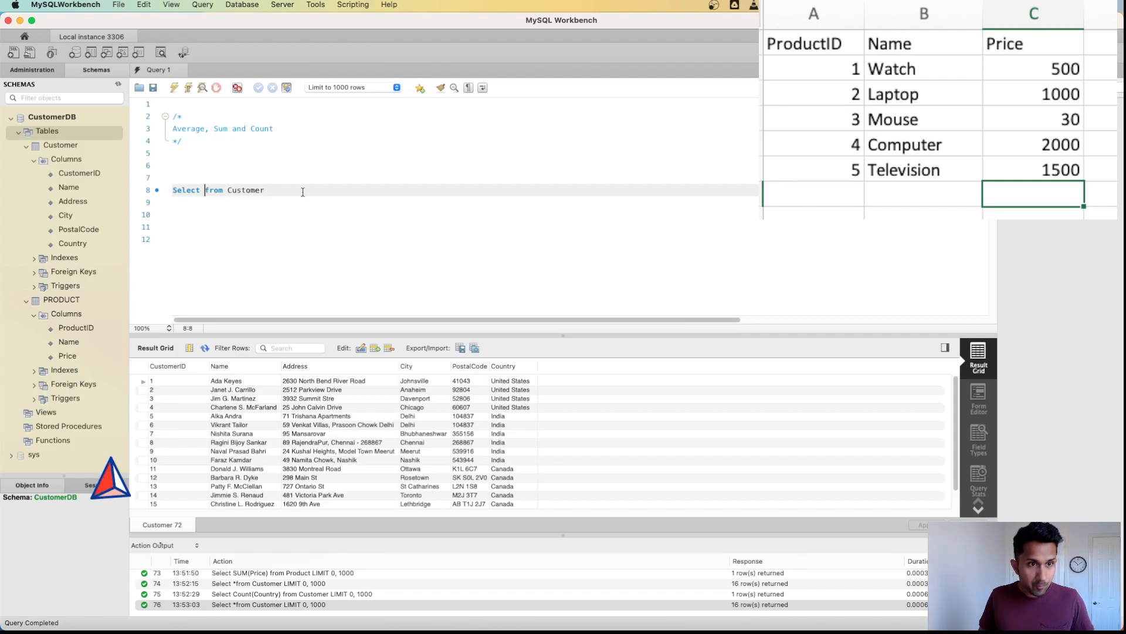
type("count")
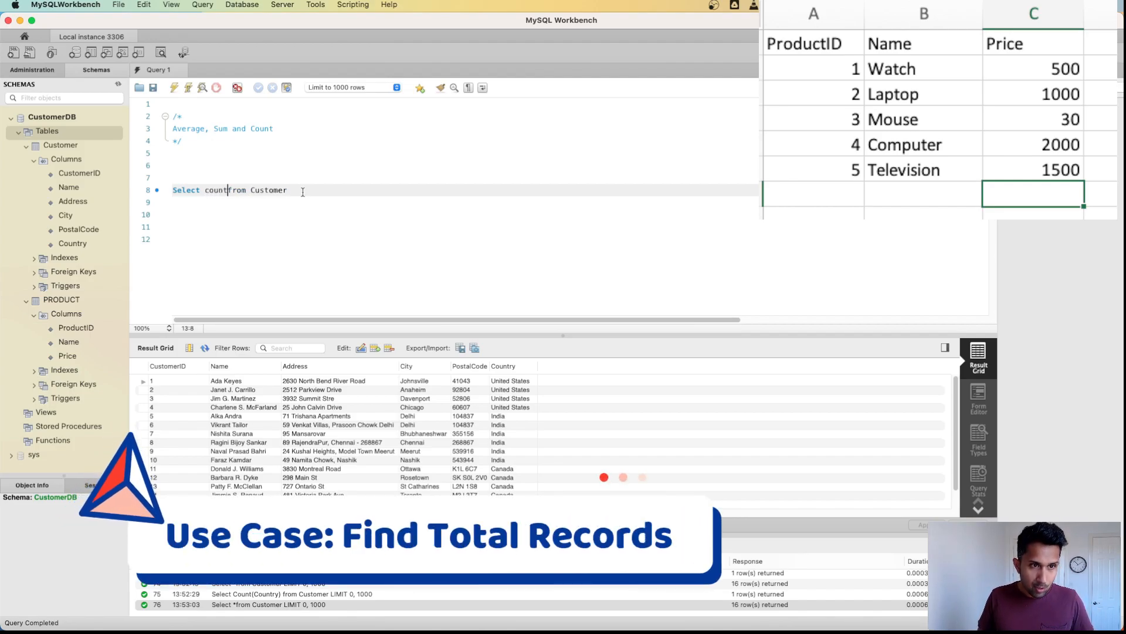
type("(id")
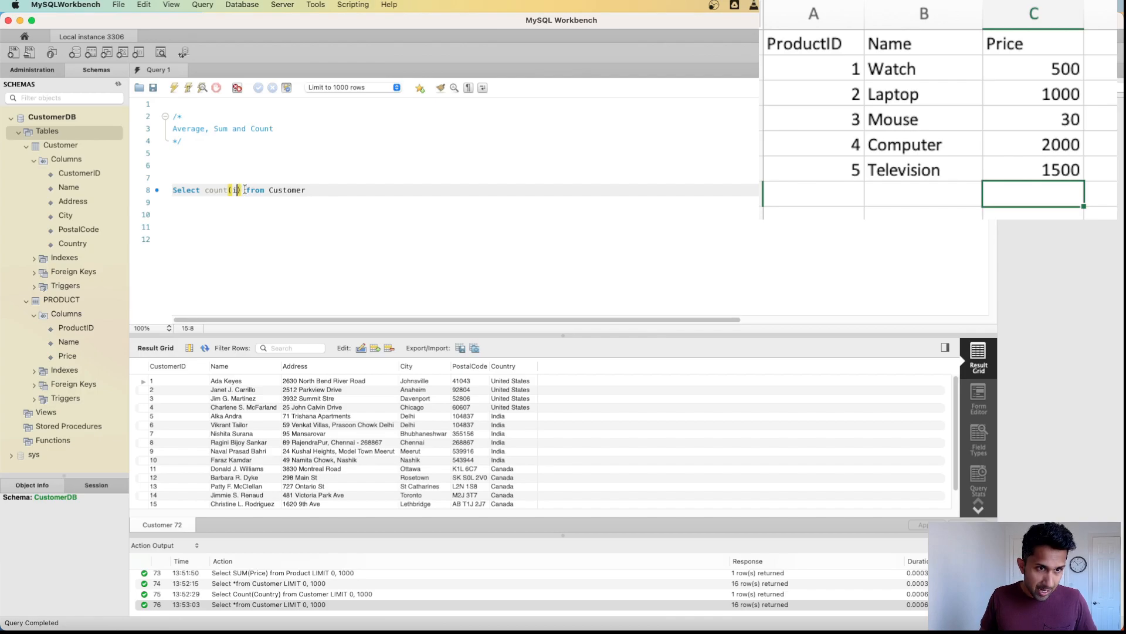
type("CustomerID")
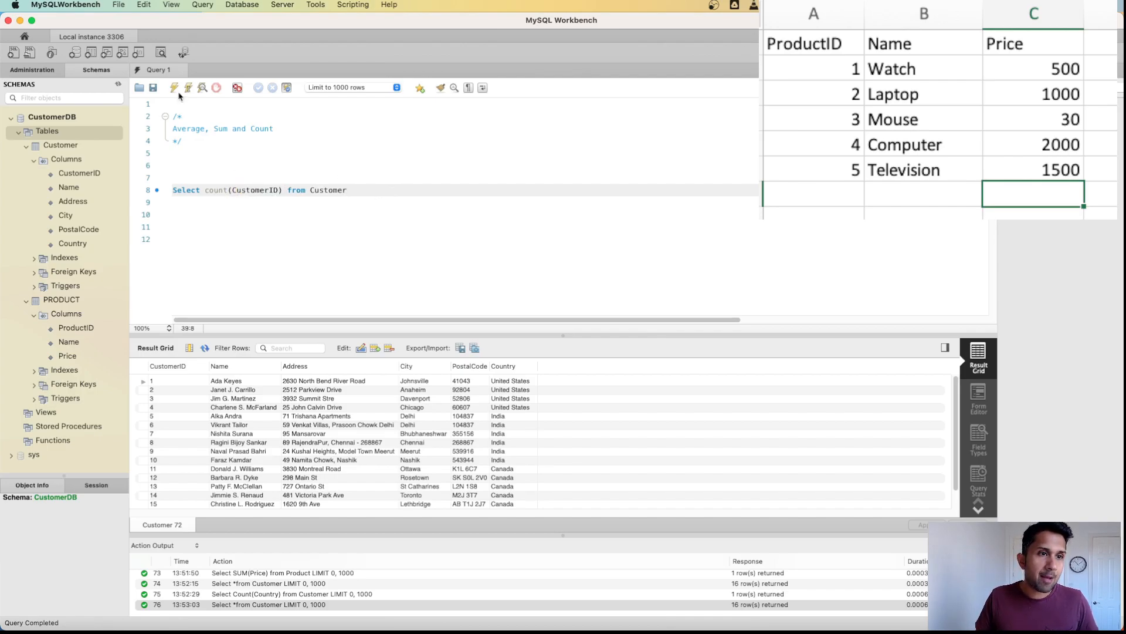
left_click(172, 87)
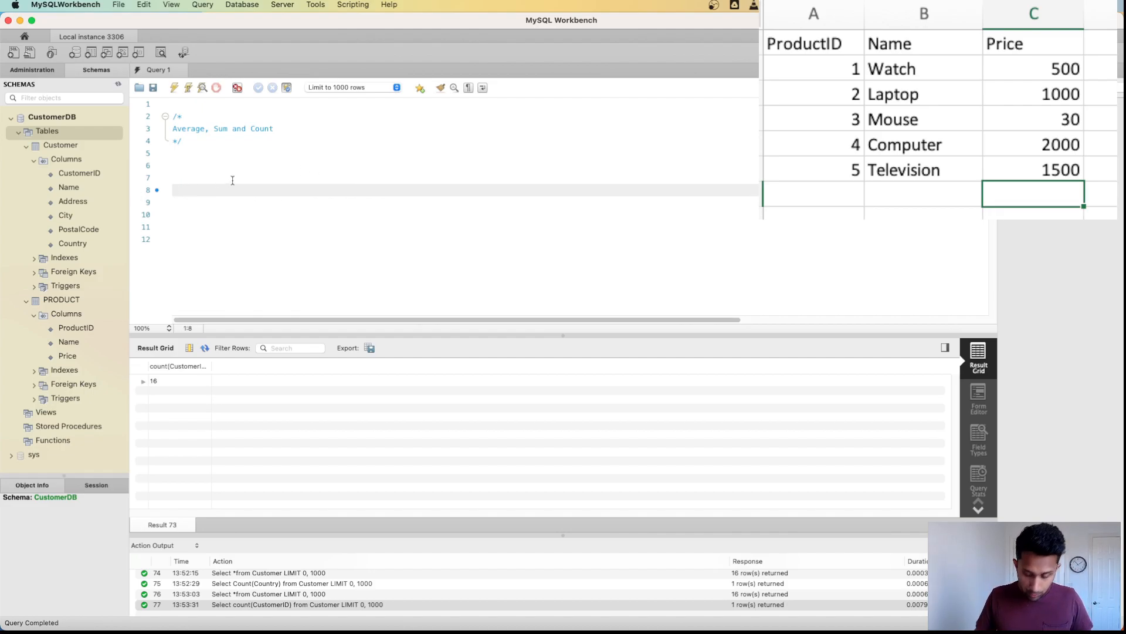
List all sixteen Customer rows again with Select * from Customer
type("Select *from")
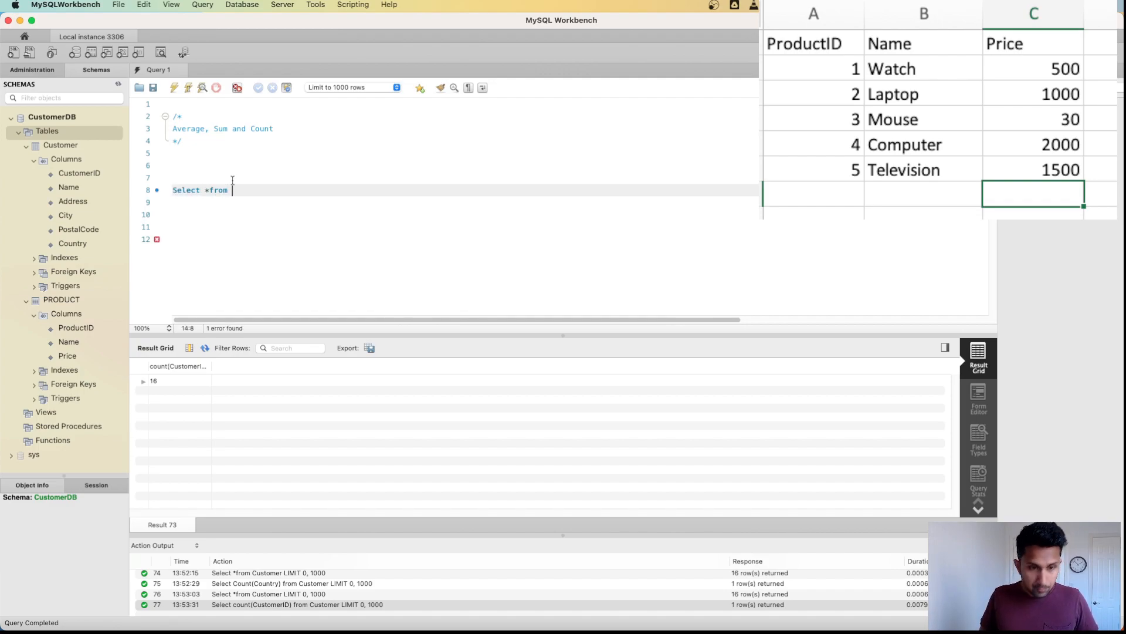
type("Customer")
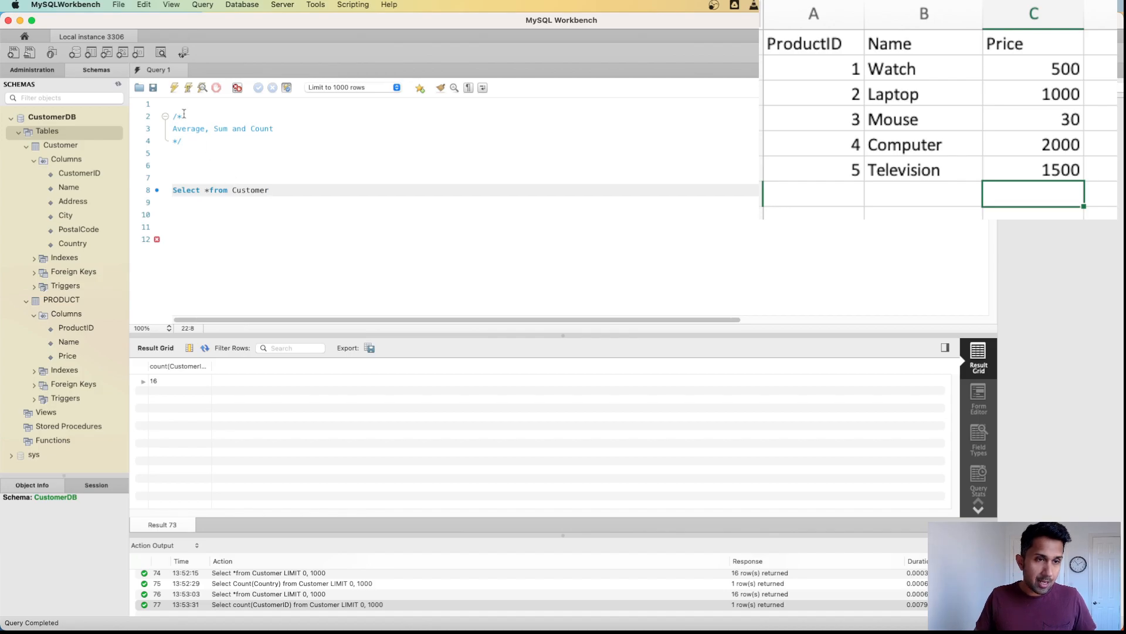
left_click(174, 87)
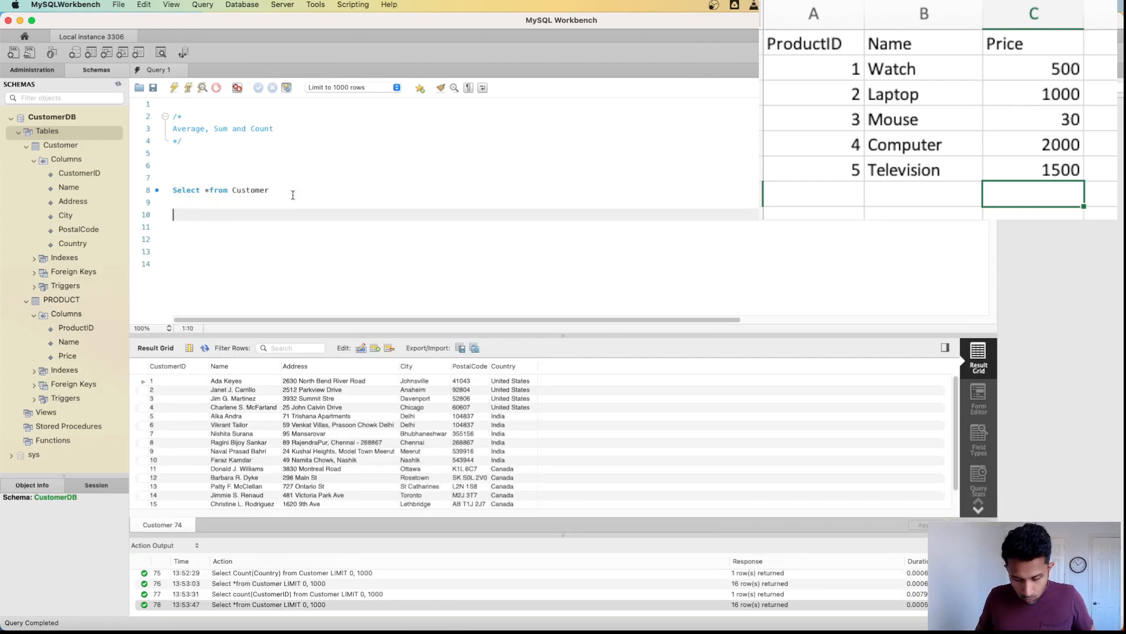
Change the count column to Country and run it, returning 16
type("Select count(CustomerID) from Customer")
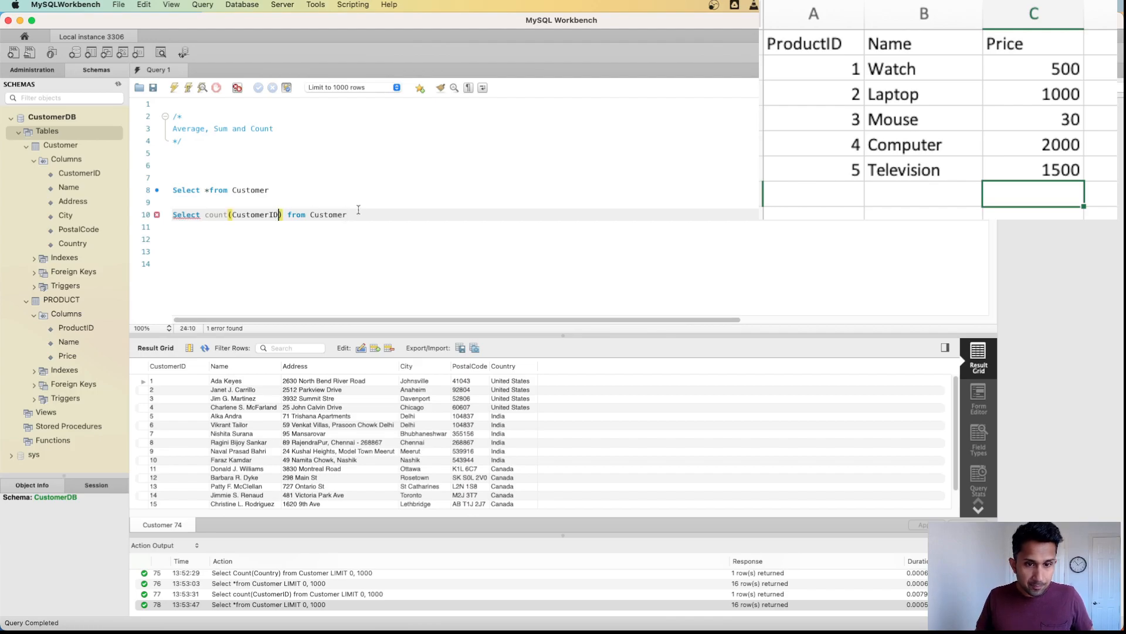
key("Backspace")
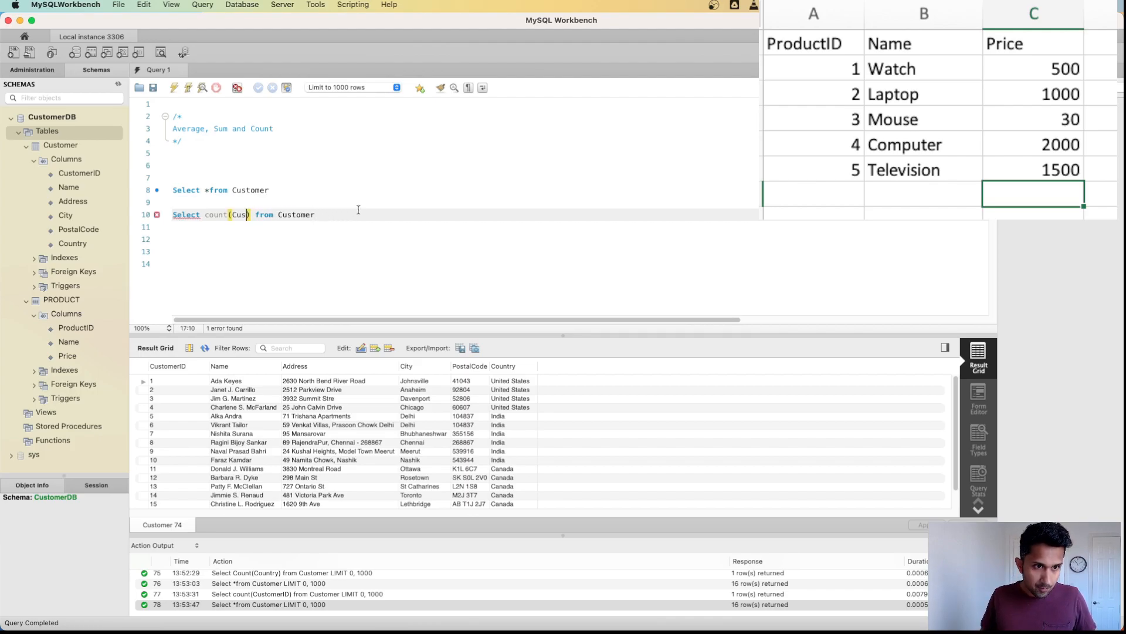
type("Country")
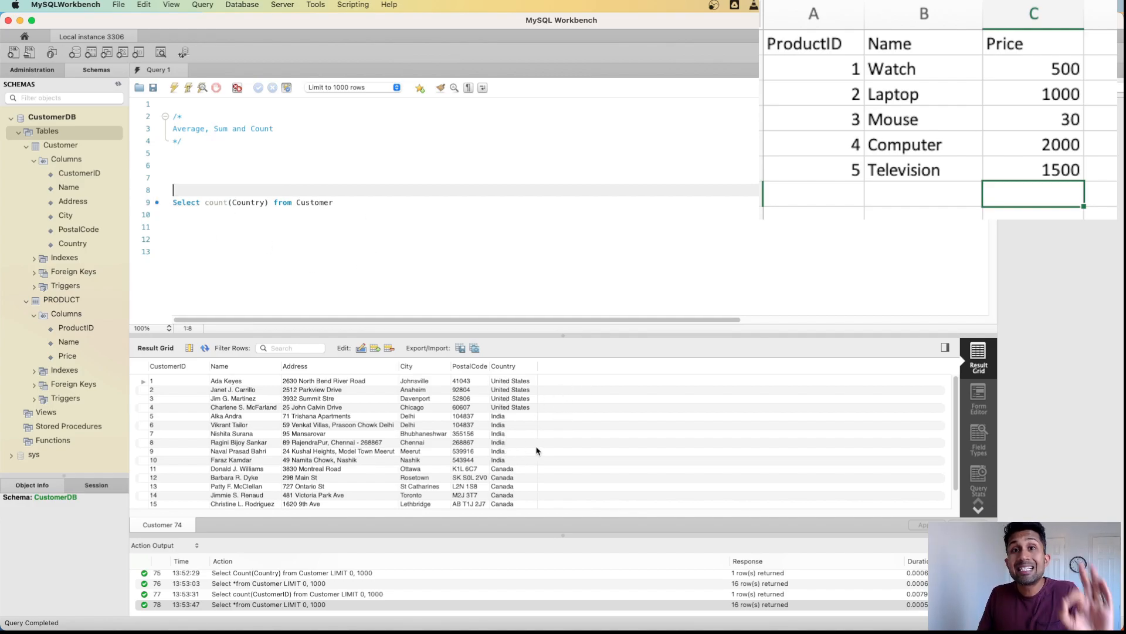
mouse_move(530, 473)
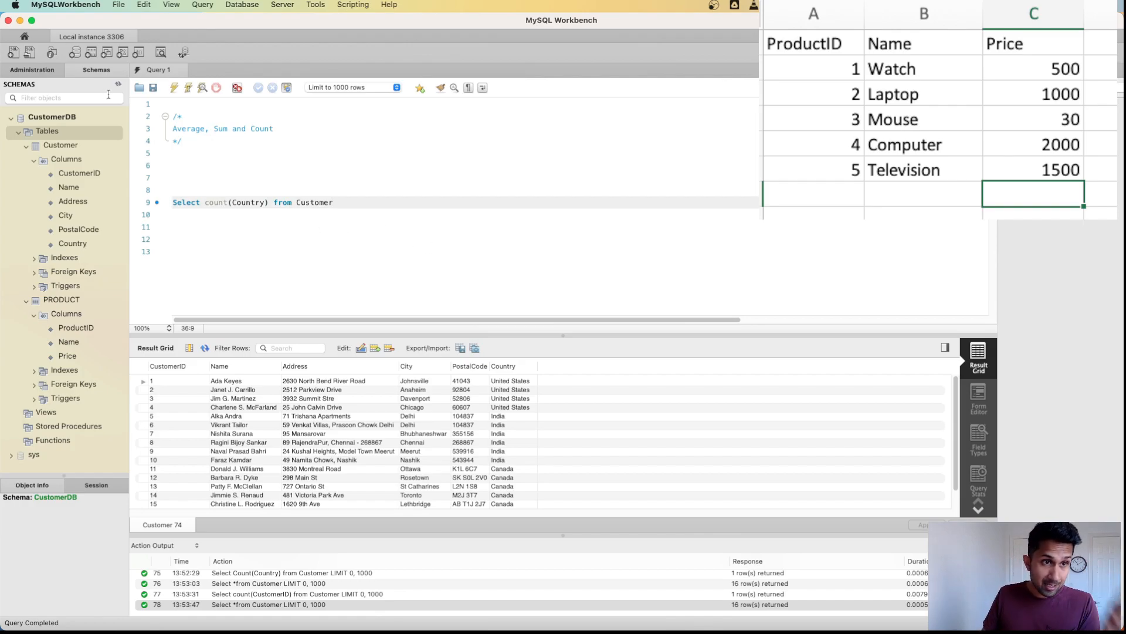
left_click(172, 87)
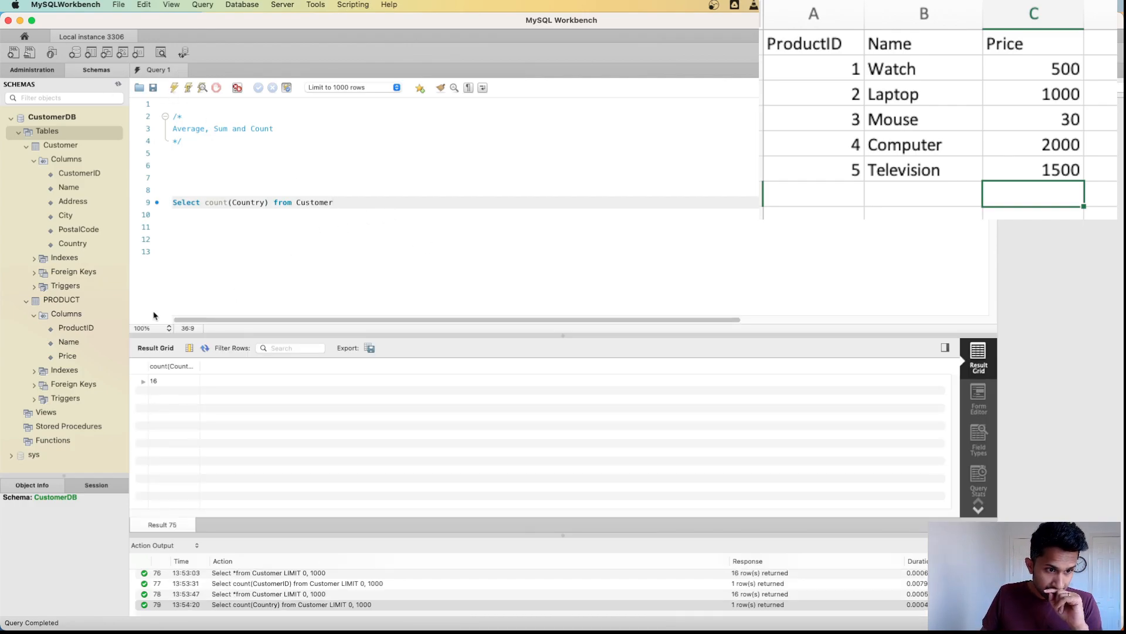